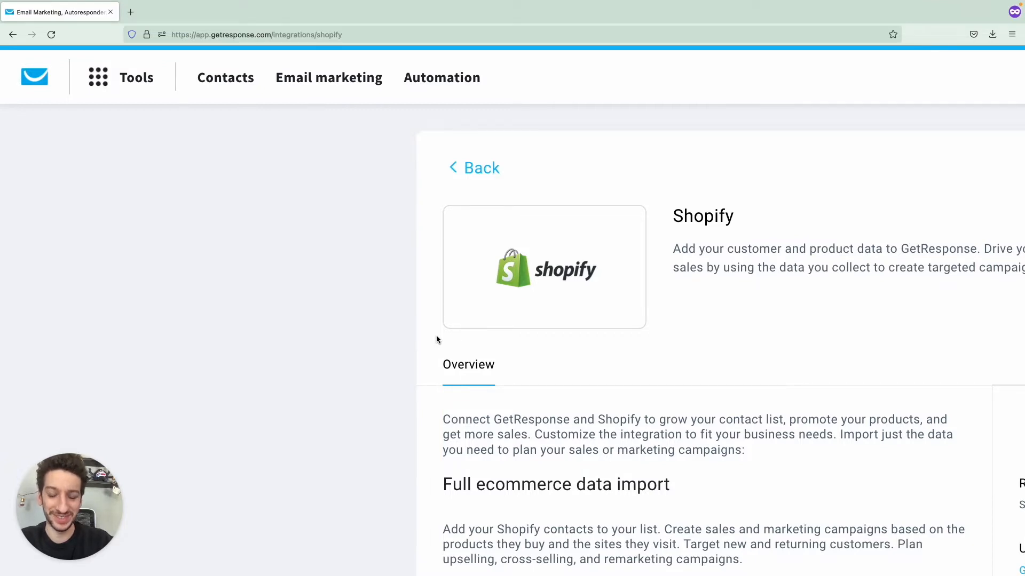
Return to the GetResponse account dashboard from the Shopify integration page
click(34, 76)
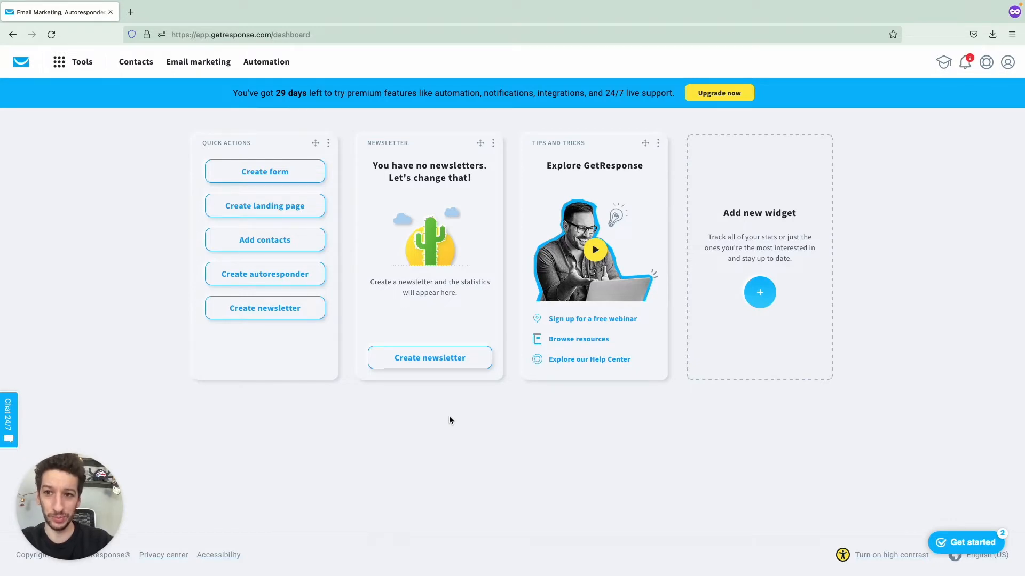
Go to Tools > Integrations and API and open the Shopify integration details
click(72, 62)
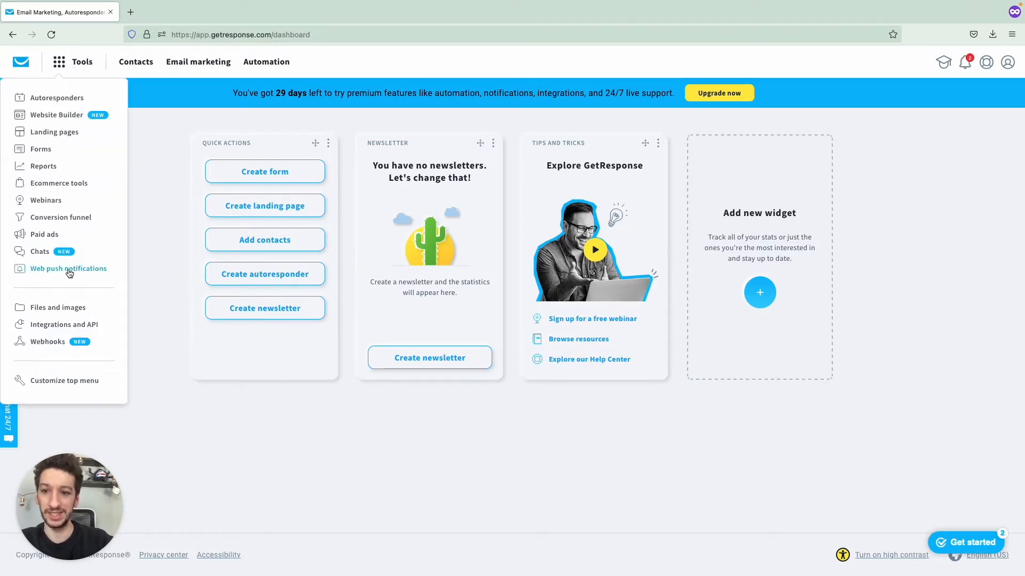
click(63, 324)
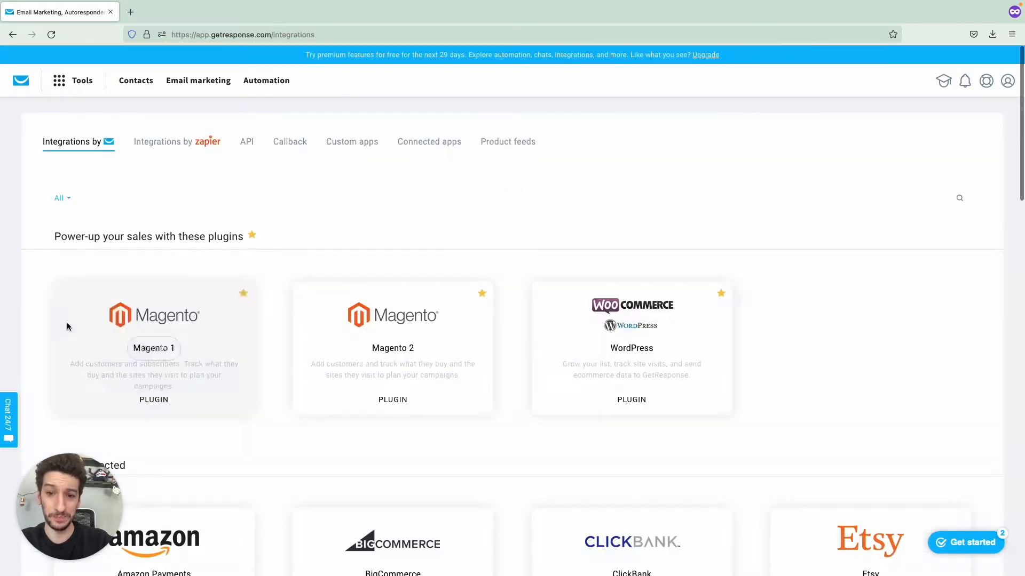
scroll(down, 3)
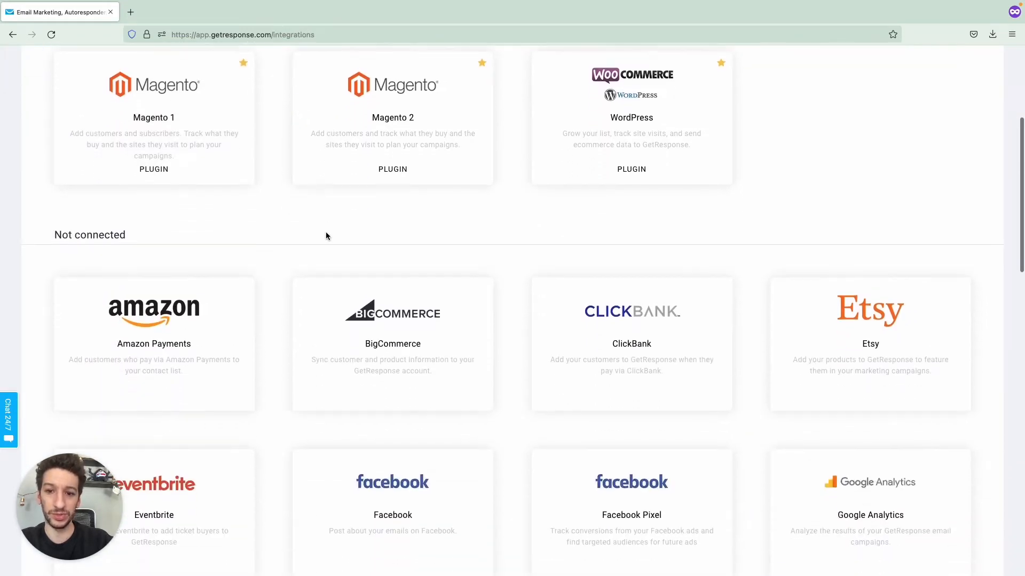
scroll(down, 3)
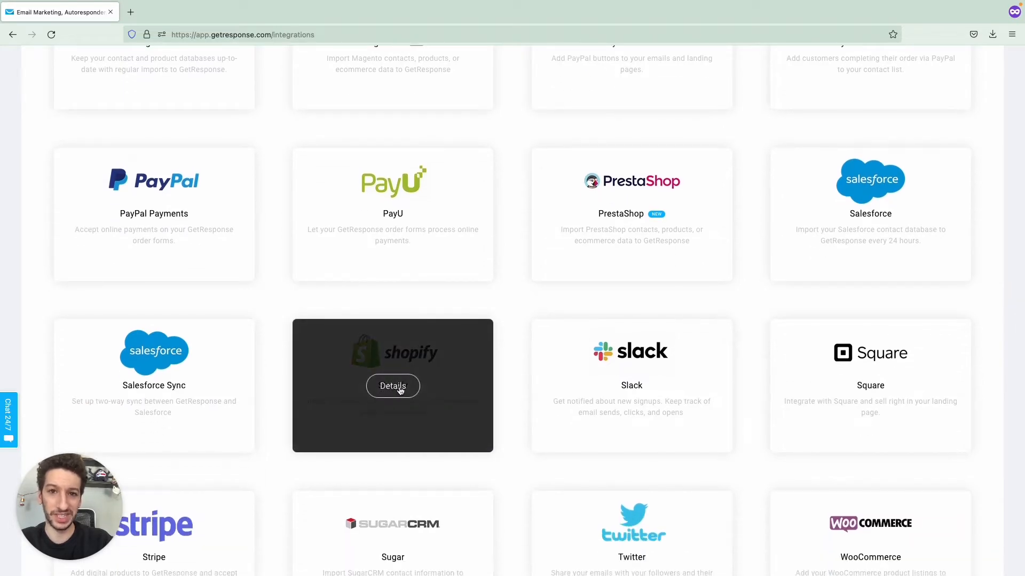
click(393, 385)
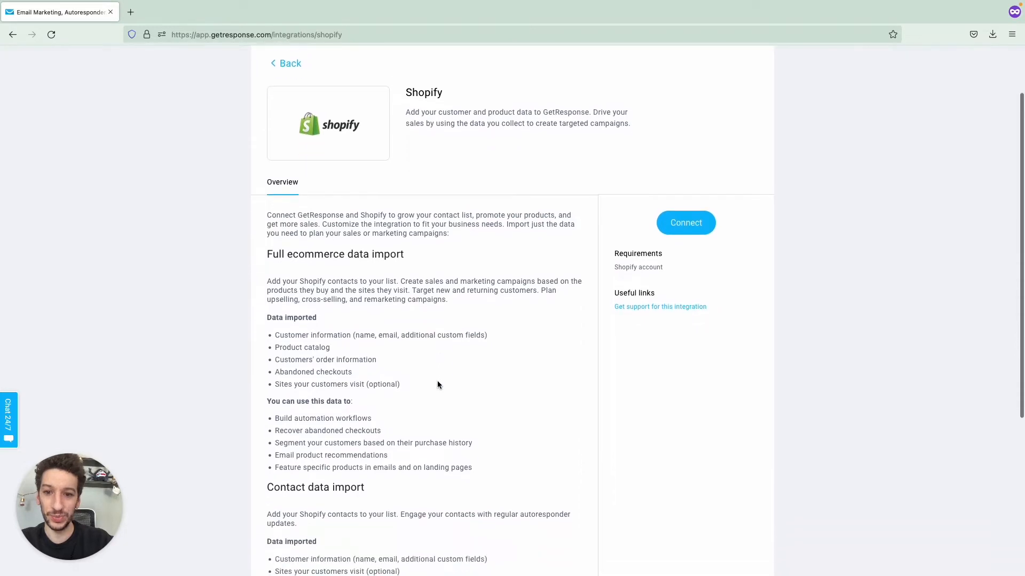
Review the Shopify integration overview describing the data it imports
scroll(down, 3)
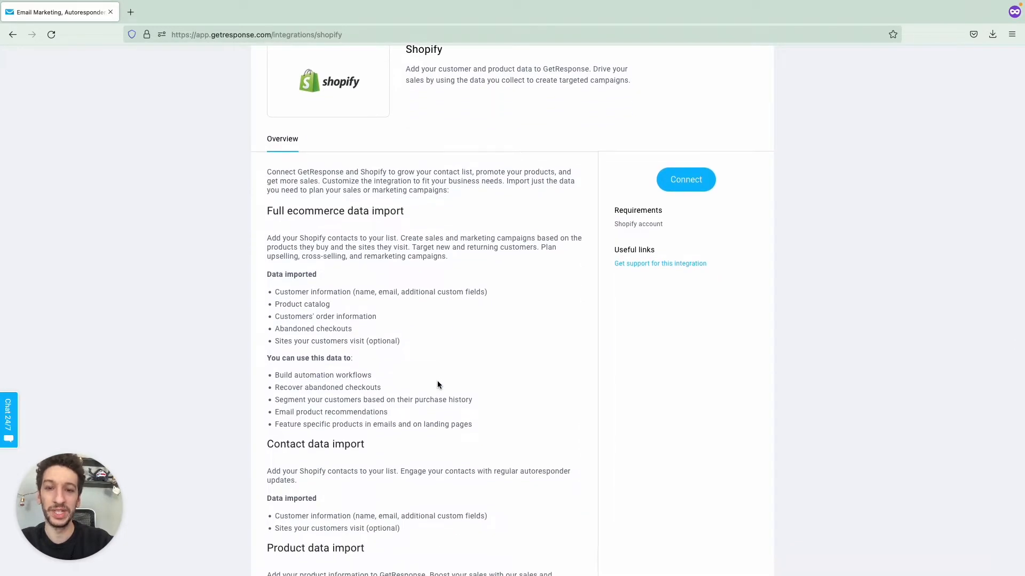
scroll(down, 3)
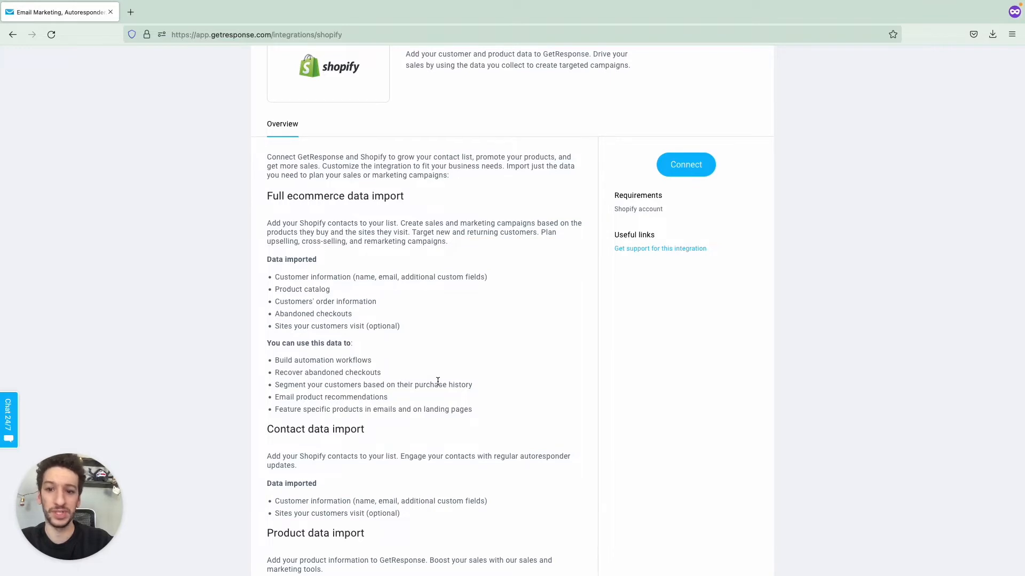
scroll(down, 3)
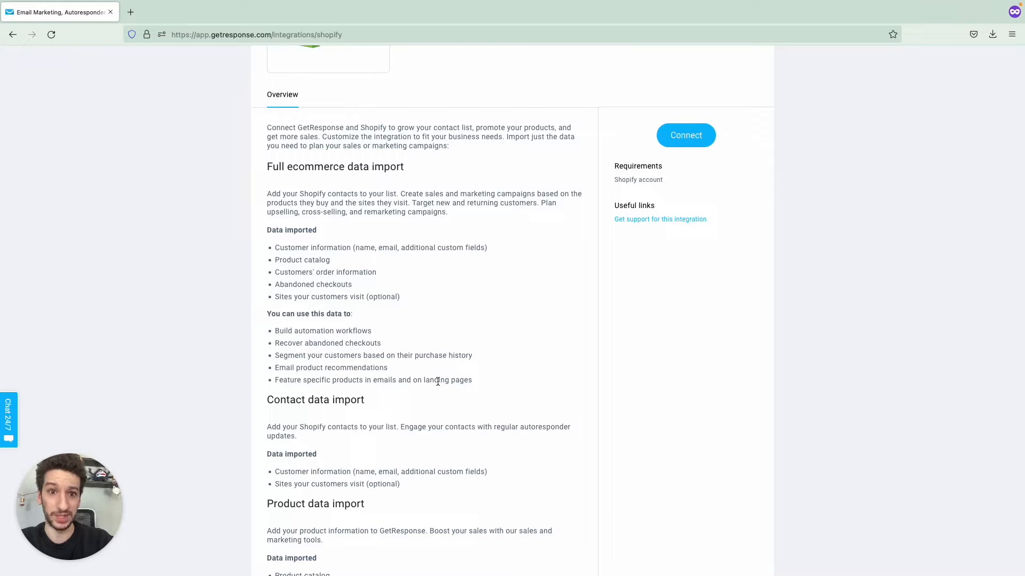
scroll(up, 3)
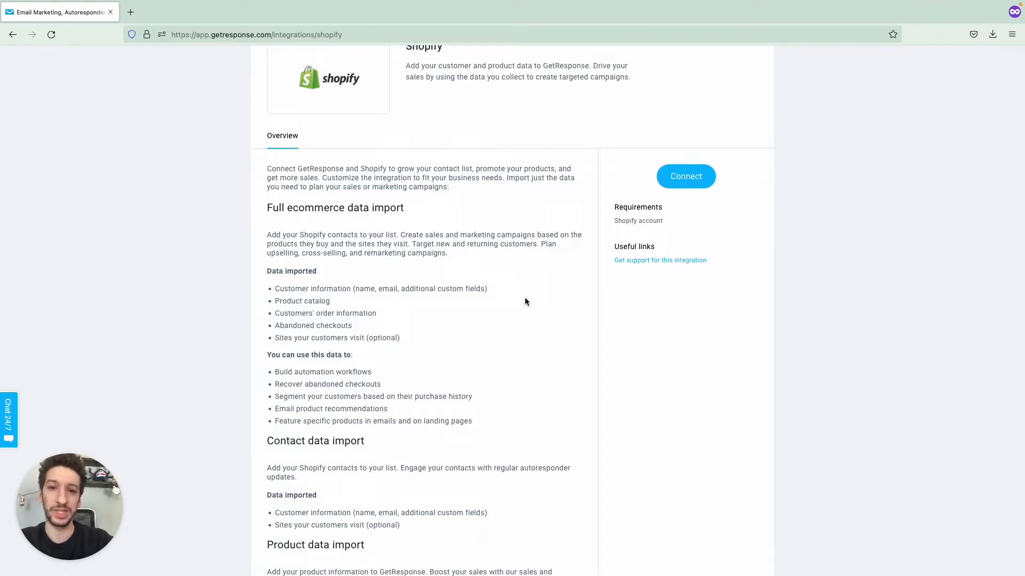
scroll(up, 3)
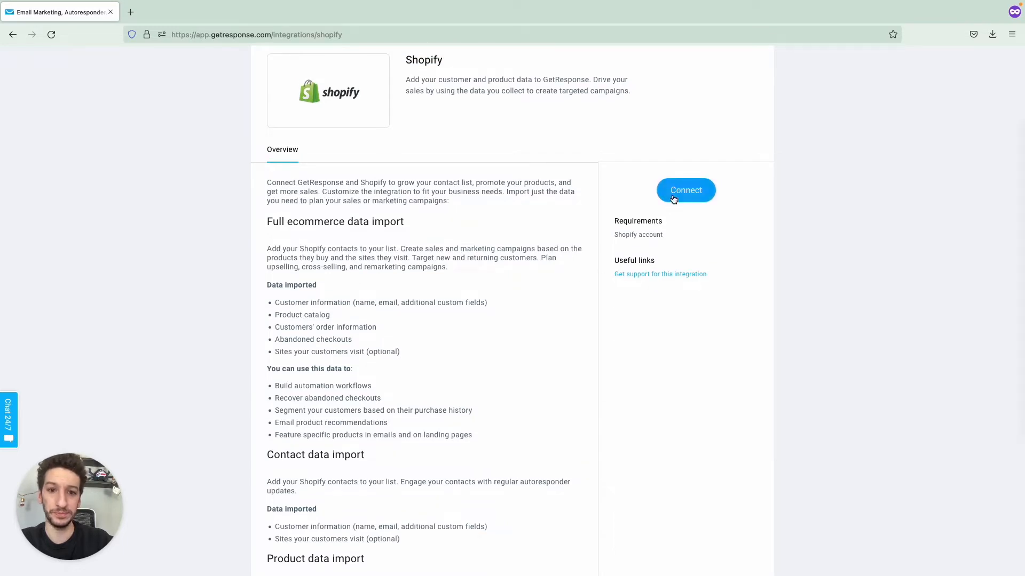
Connect to Shopify using the store's myshopify.com address as the Store URL
click(685, 190)
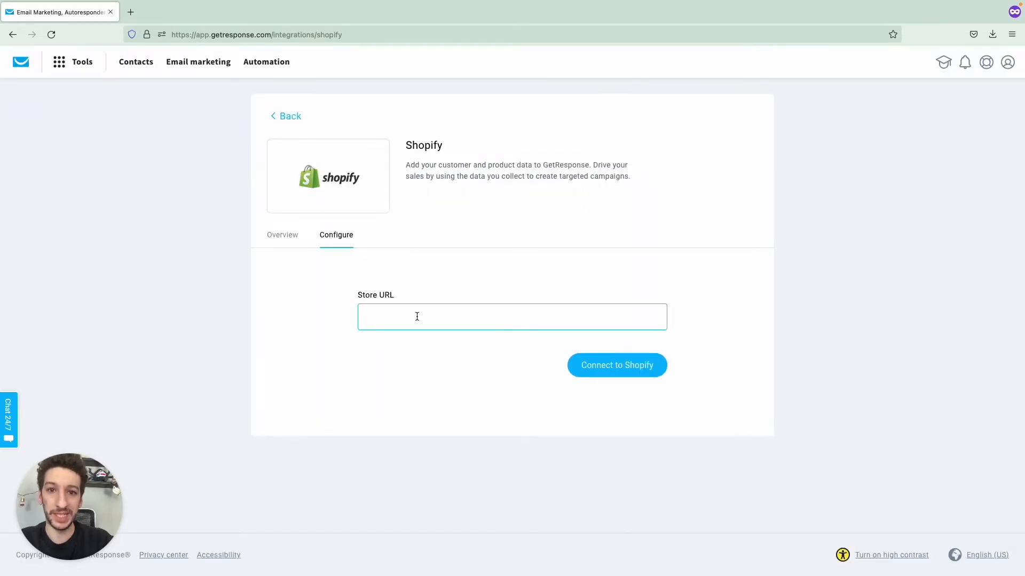
click(511, 316)
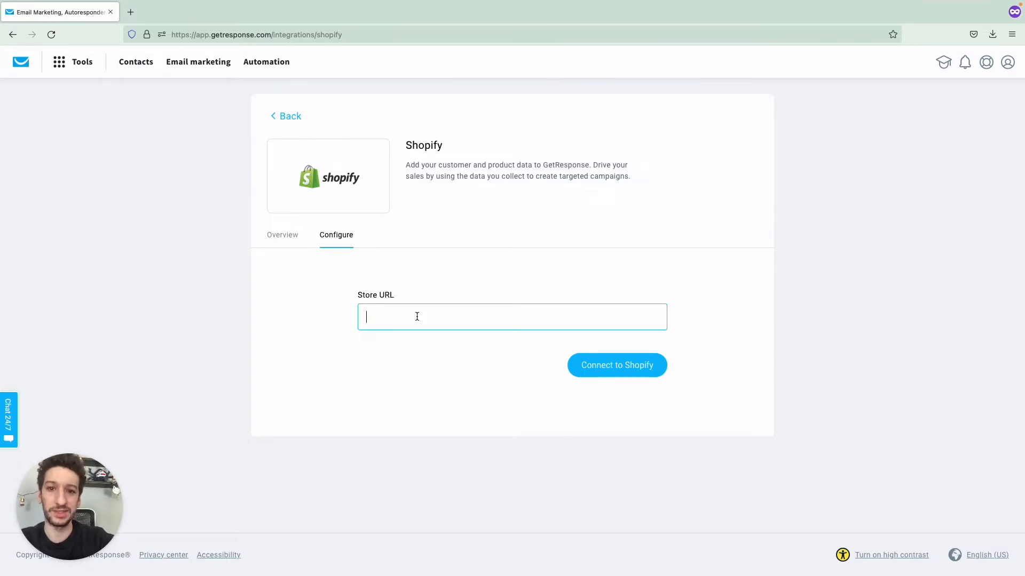
text(myshopify.com)
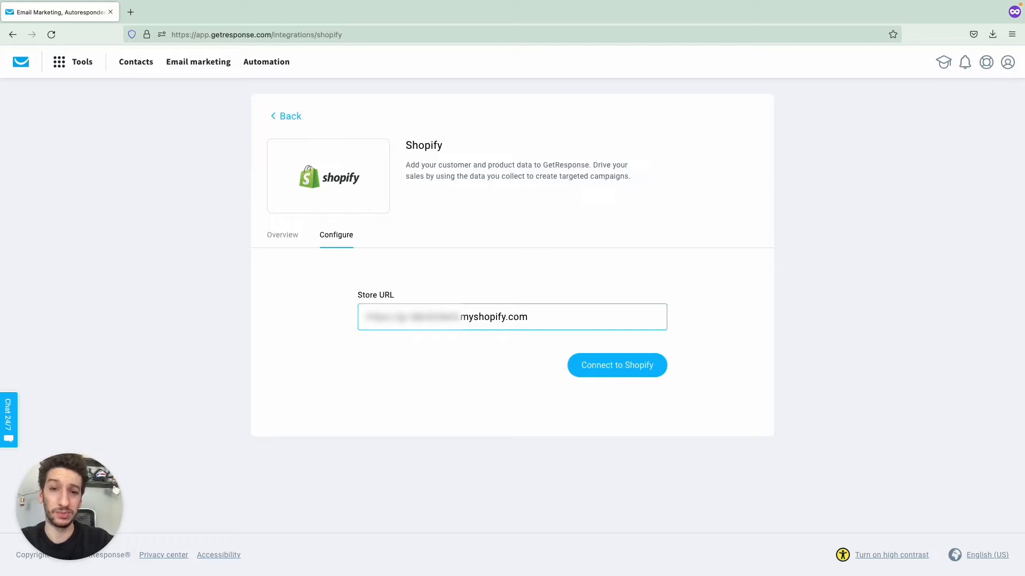
mouse_move(427, 382)
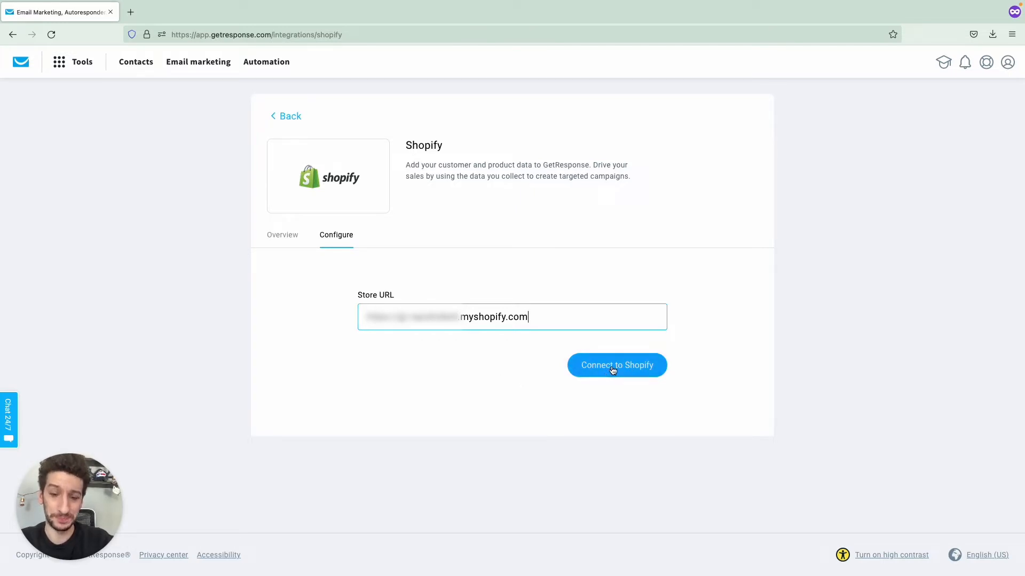
click(615, 365)
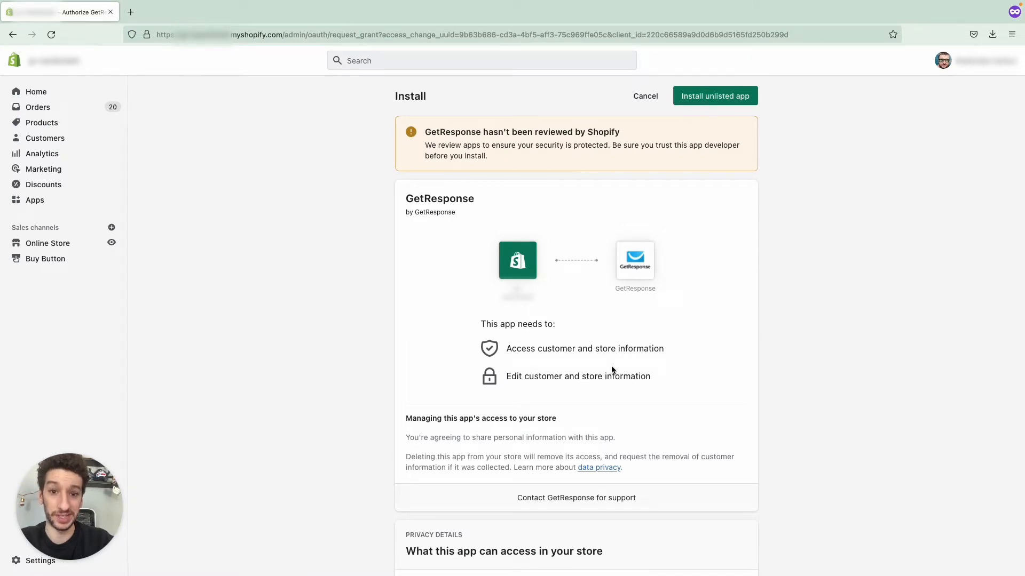
mouse_move(699, 234)
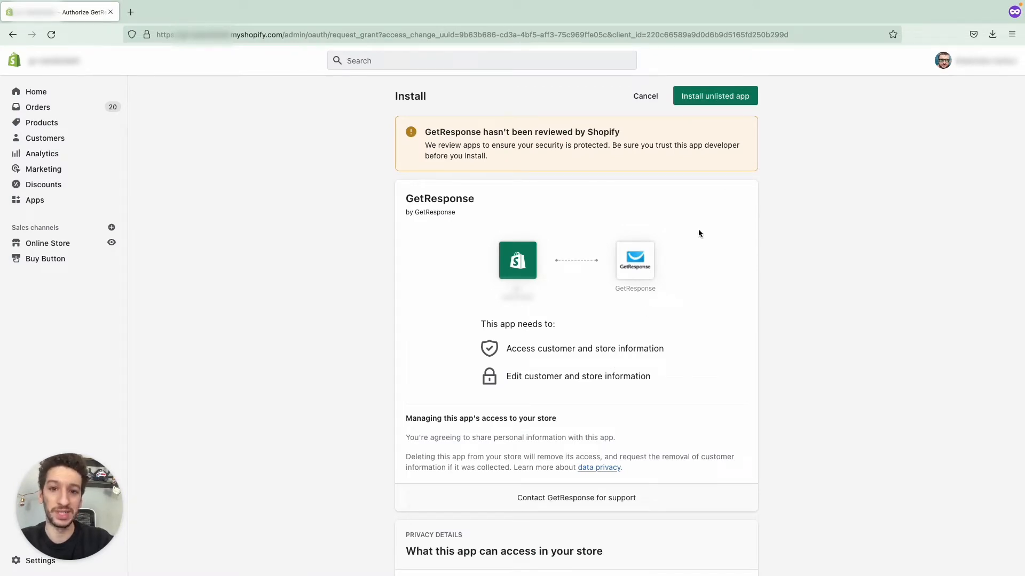
mouse_move(692, 188)
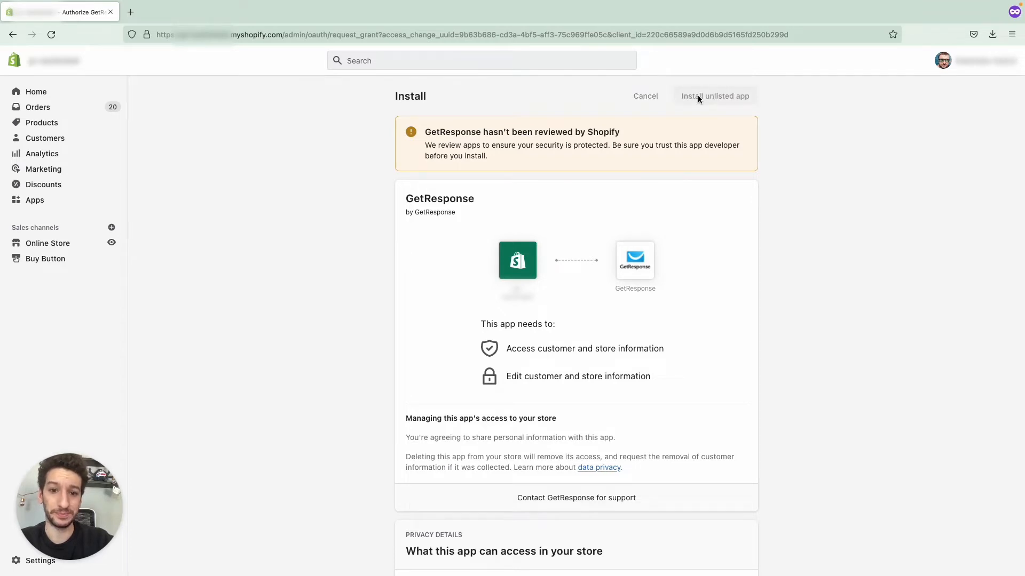
Install the unlisted GetResponse app on the Shopify store
click(714, 96)
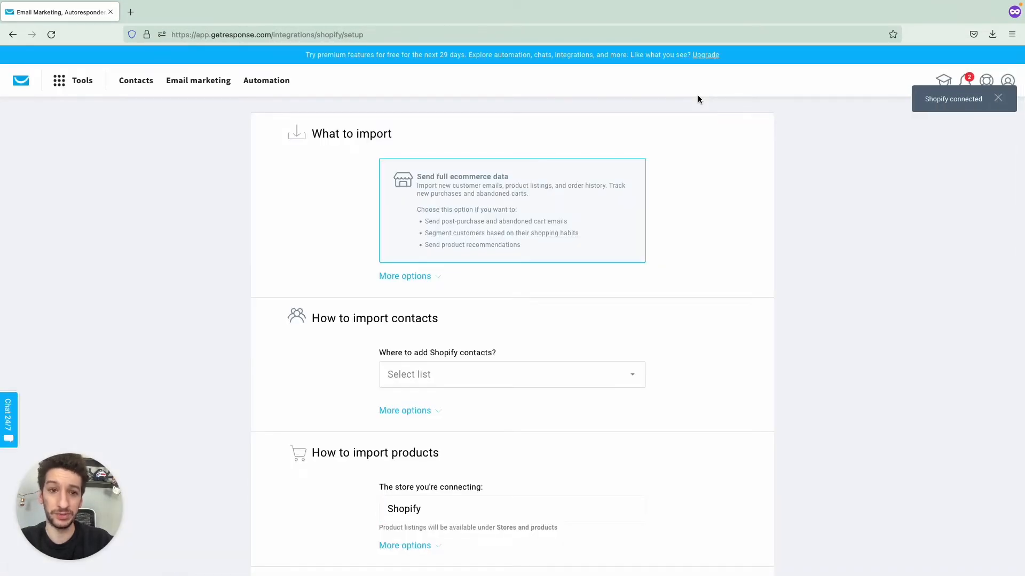
mouse_move(646, 153)
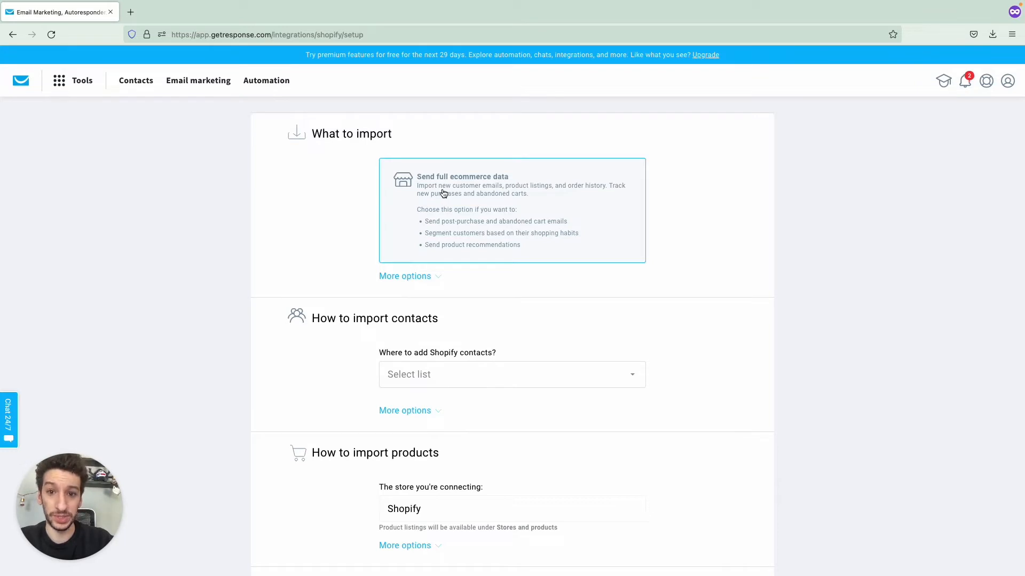
mouse_move(447, 193)
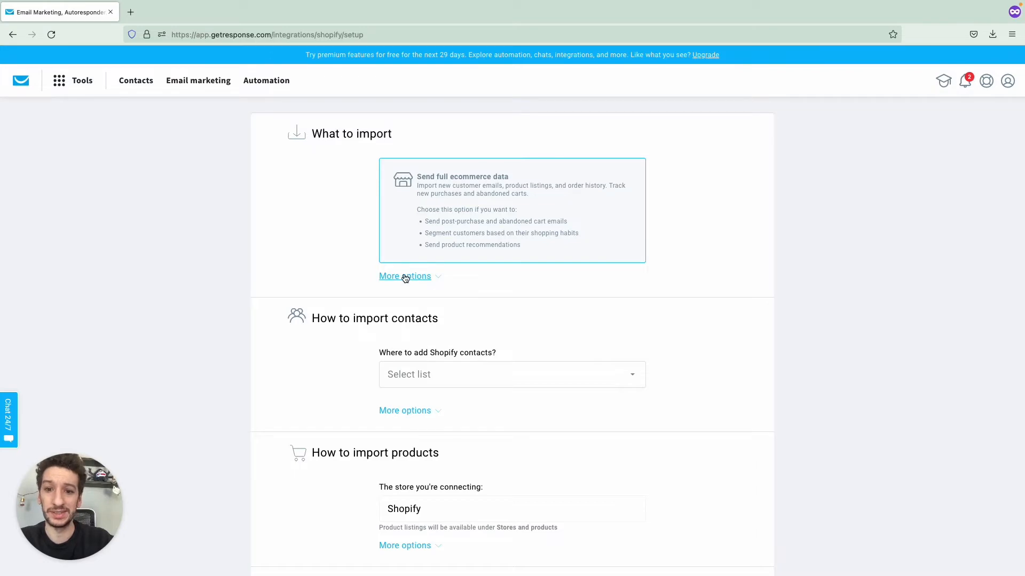
click(405, 275)
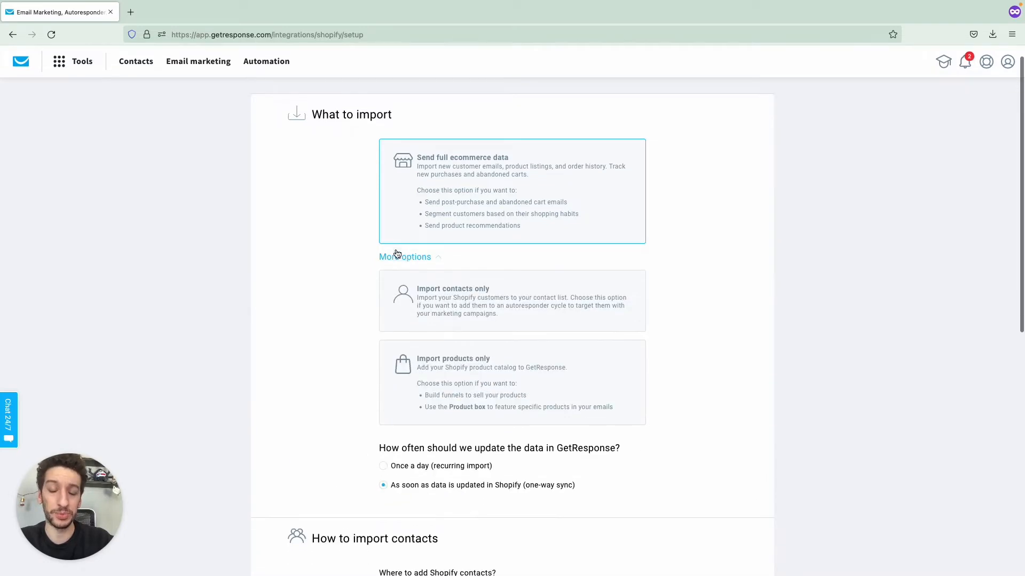
scroll(down, 3)
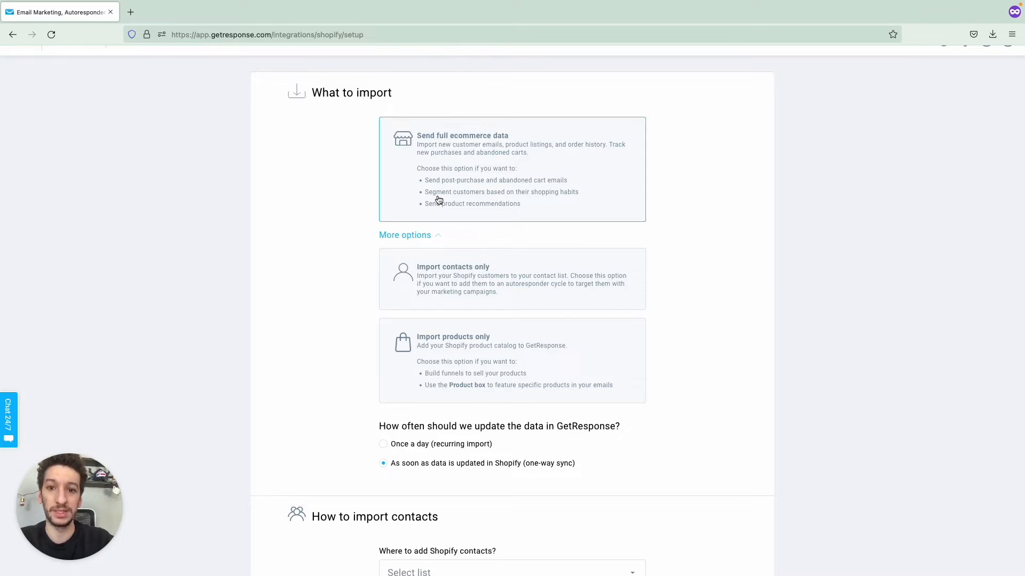
mouse_move(452, 280)
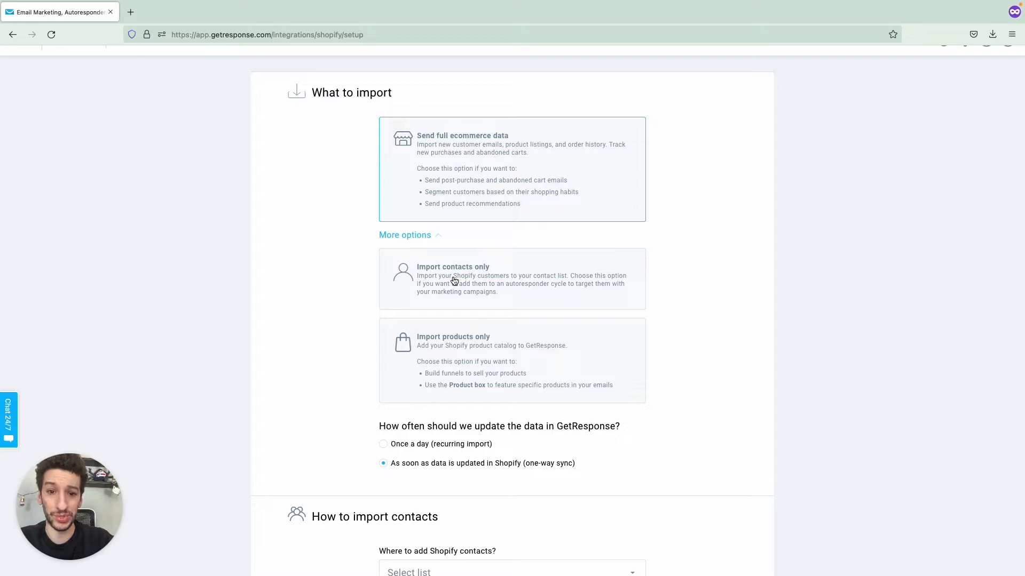
mouse_move(505, 288)
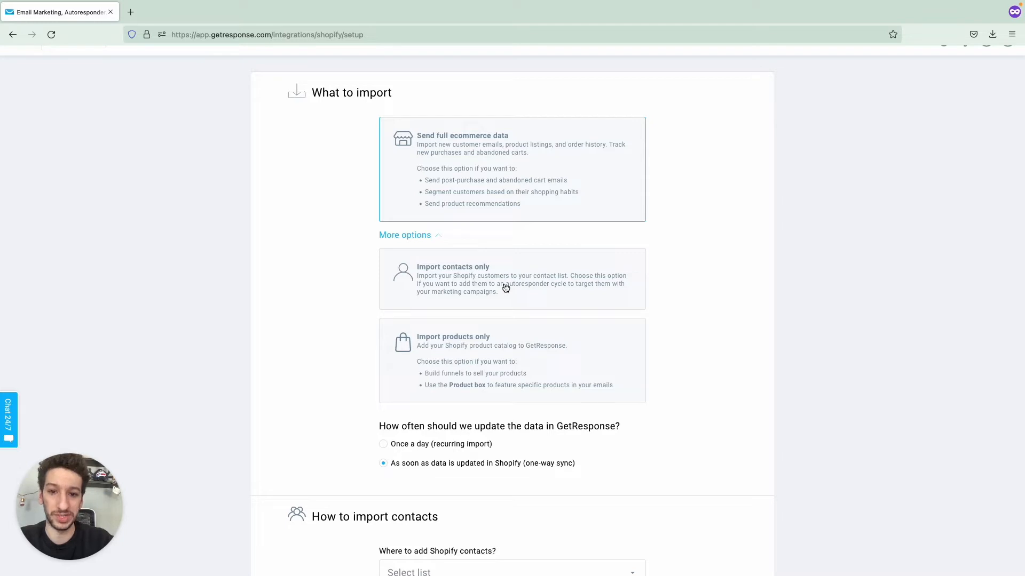
scroll(down, 3)
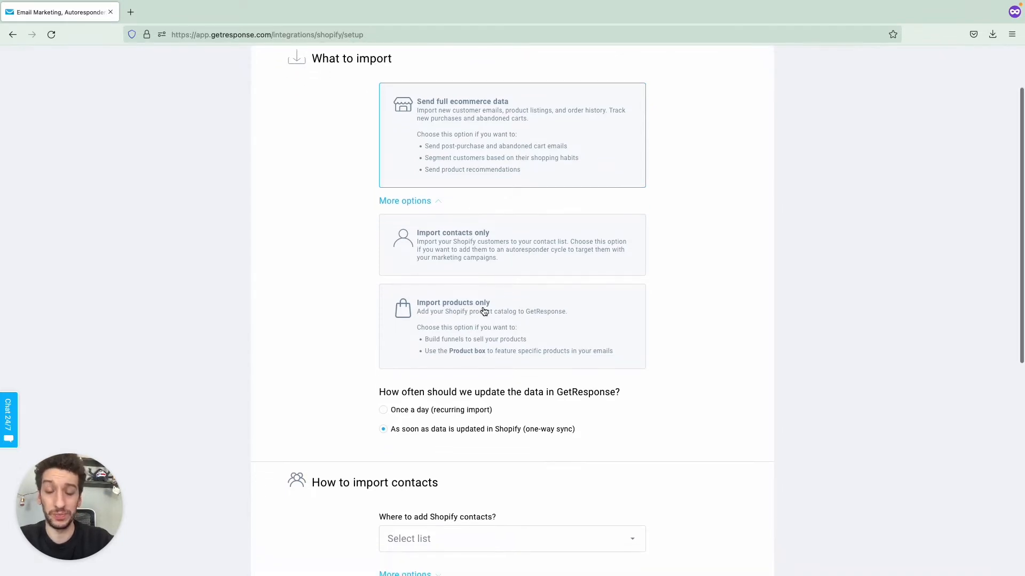
mouse_move(464, 321)
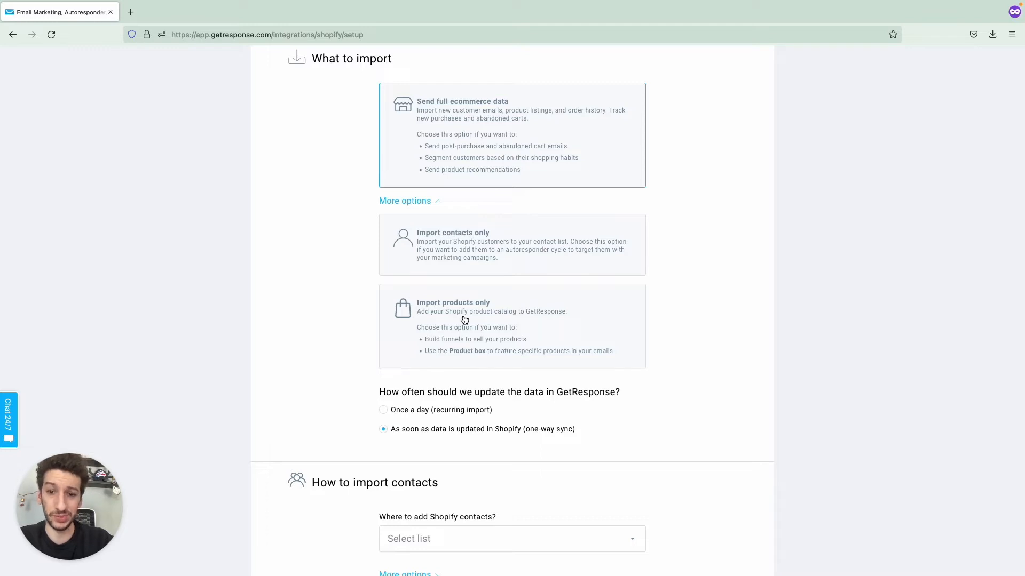
mouse_move(523, 363)
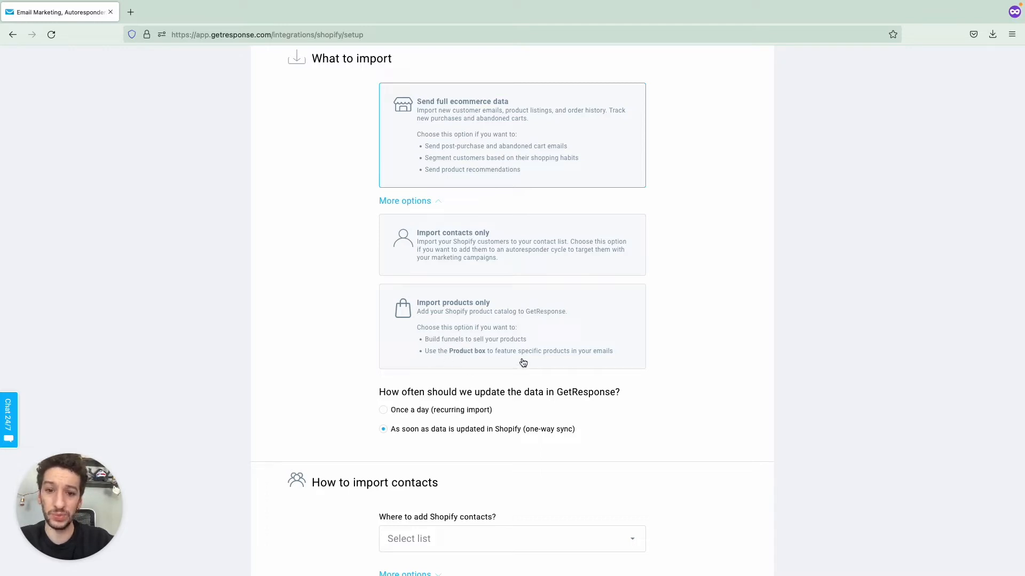
mouse_move(567, 389)
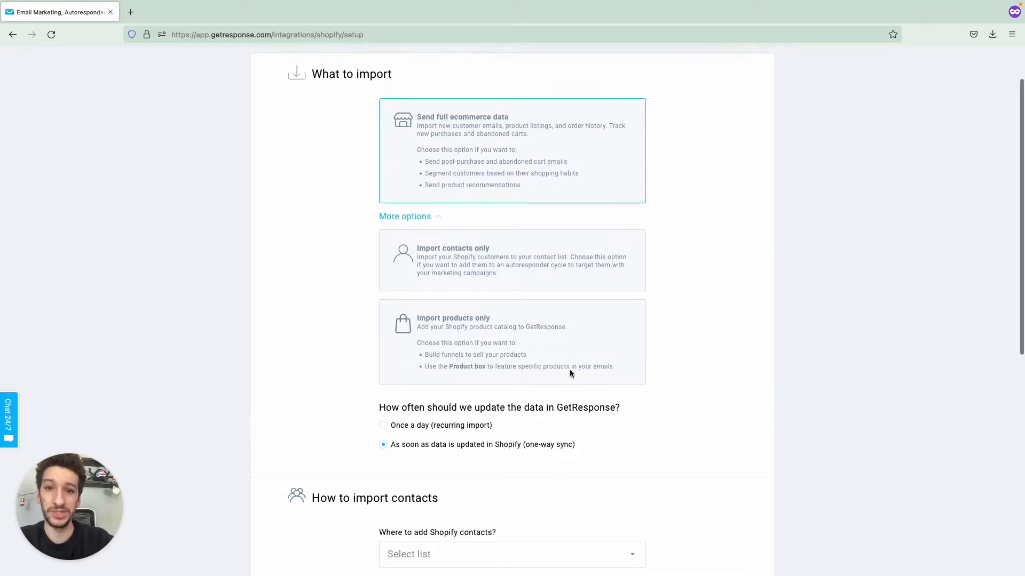
scroll(up, 3)
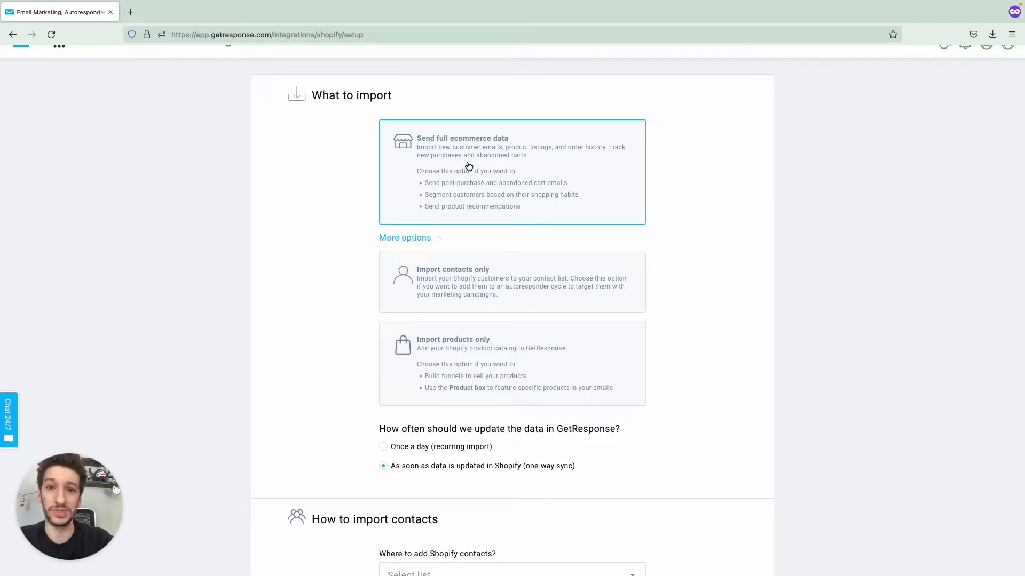
scroll(down, 3)
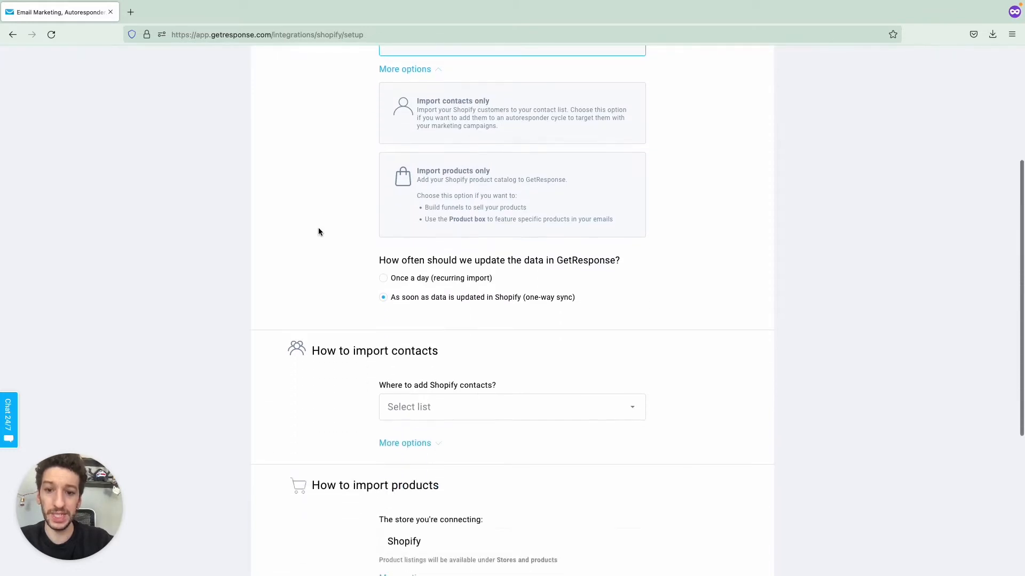
Add Shopify contacts to My list and reveal the additional contact import options
scroll(down, 3)
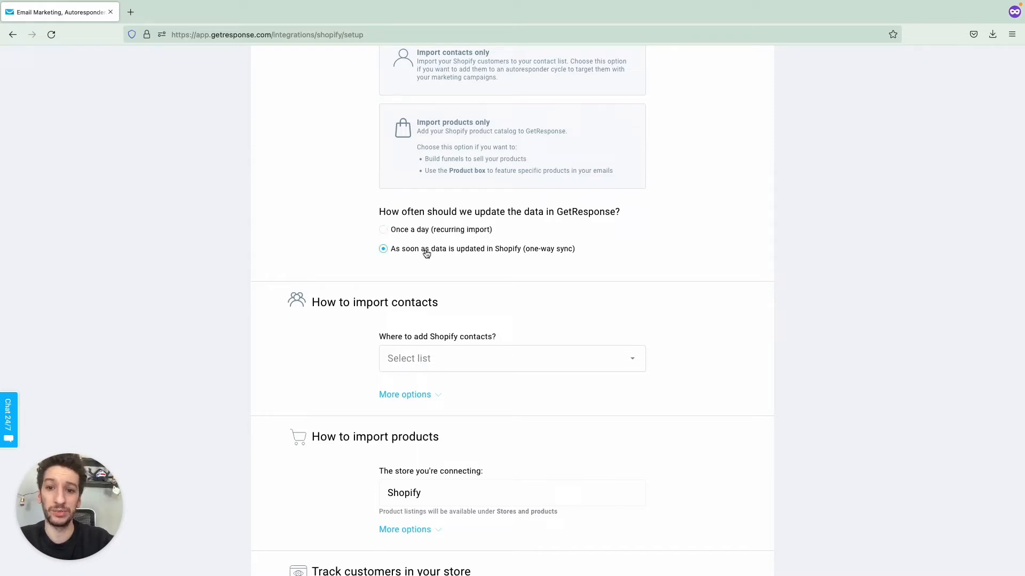
mouse_move(447, 265)
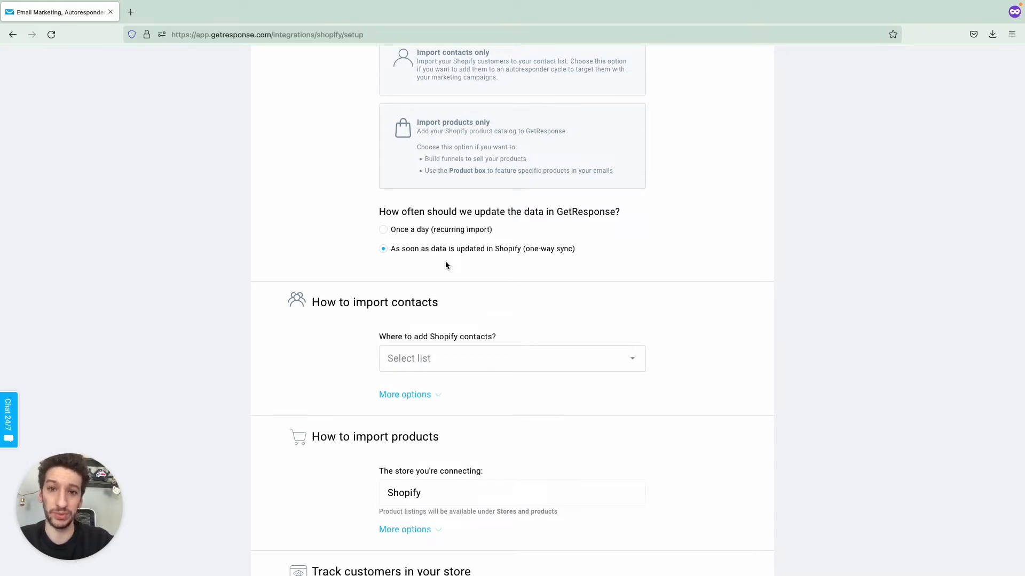
scroll(down, 3)
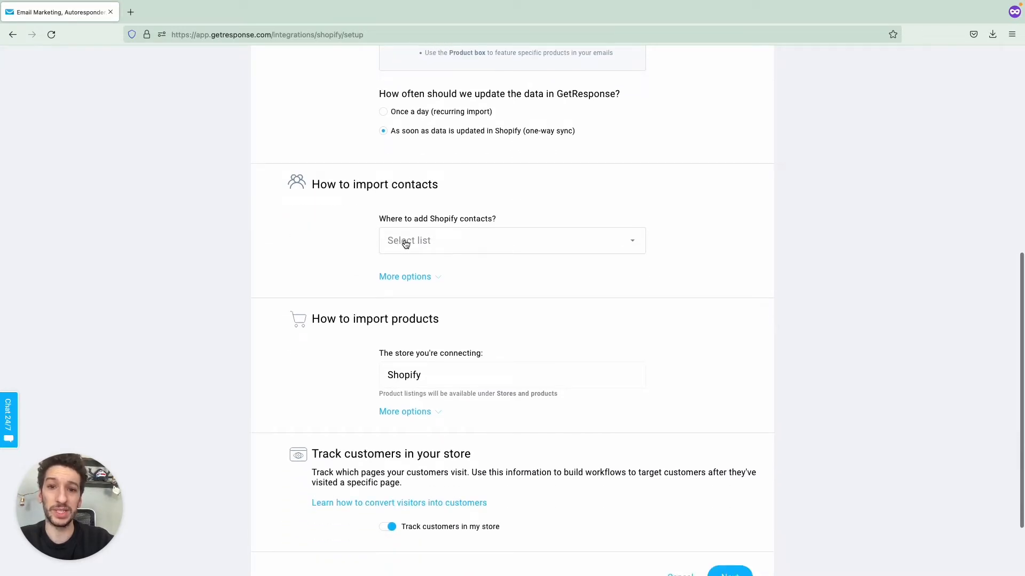
click(511, 240)
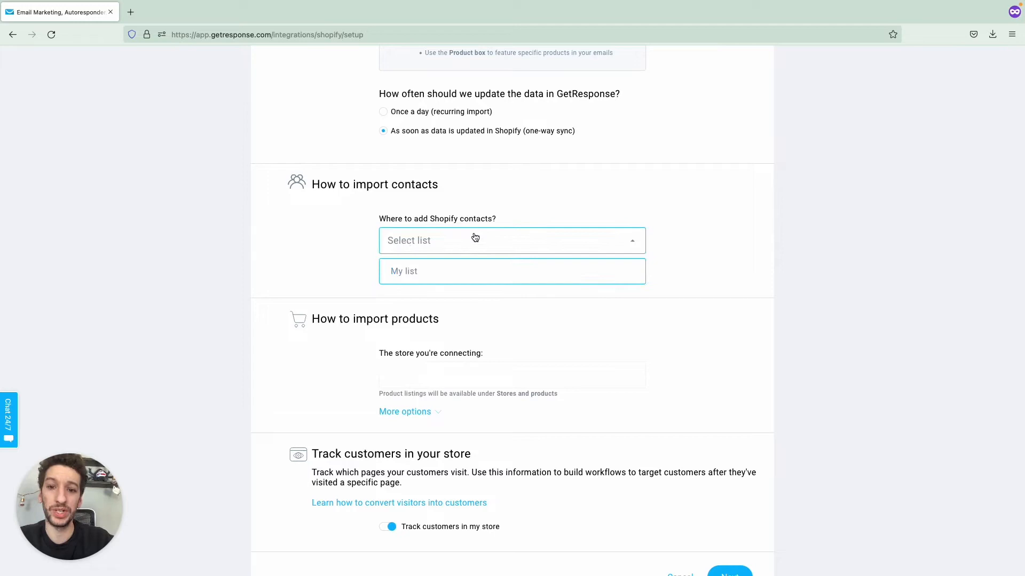
mouse_move(438, 272)
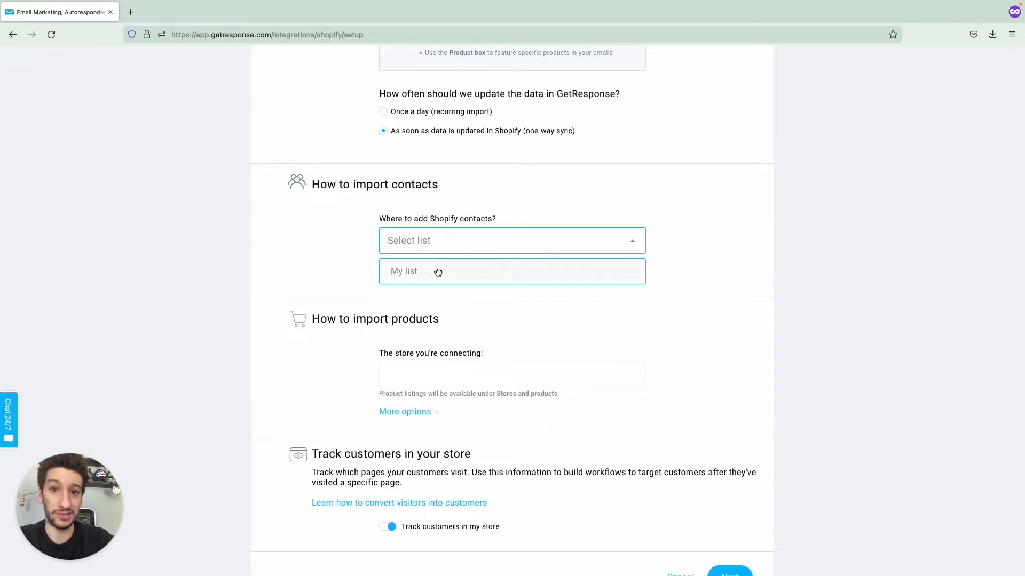
click(404, 271)
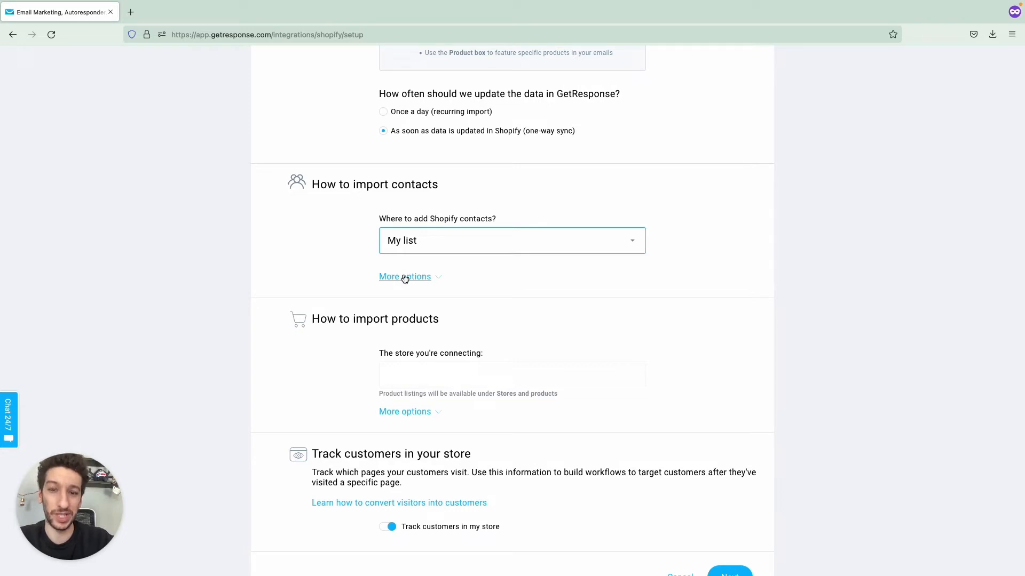
click(404, 276)
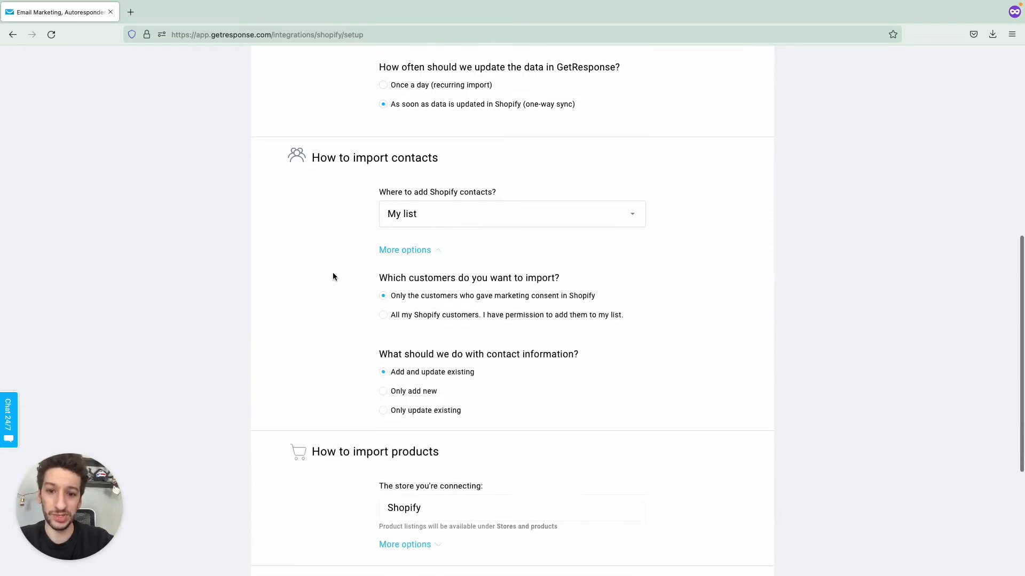
scroll(down, 3)
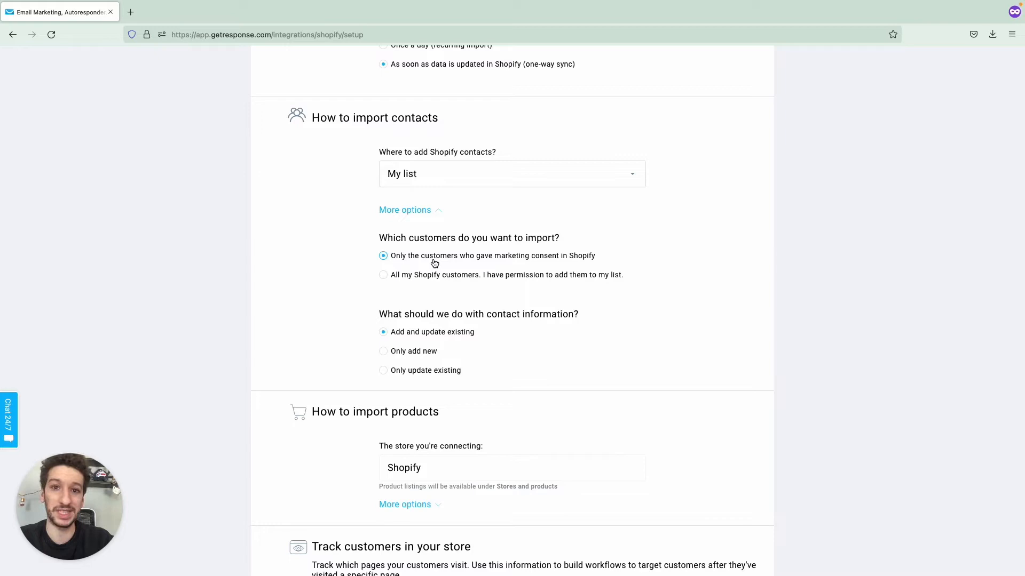
mouse_move(509, 266)
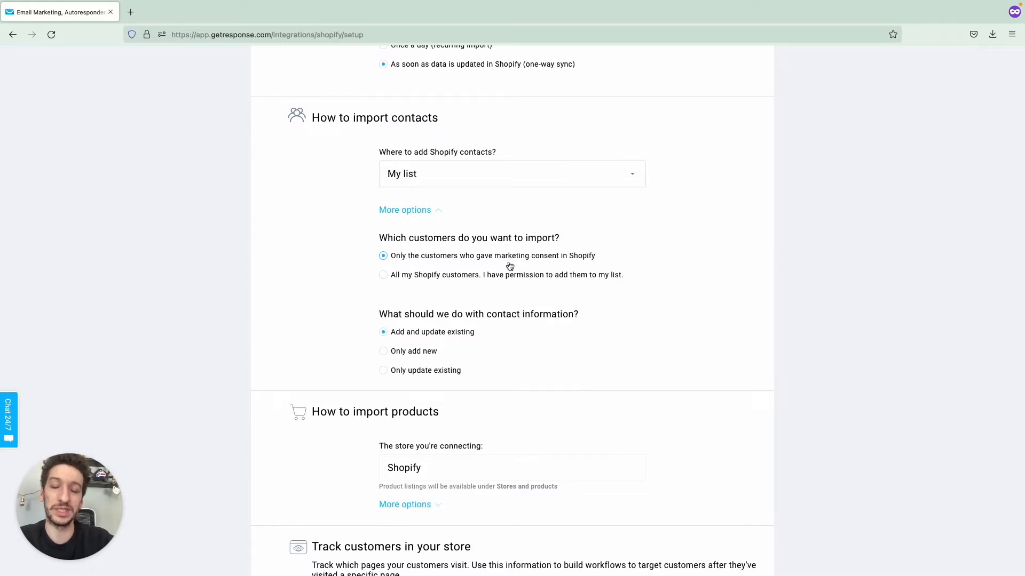
mouse_move(444, 278)
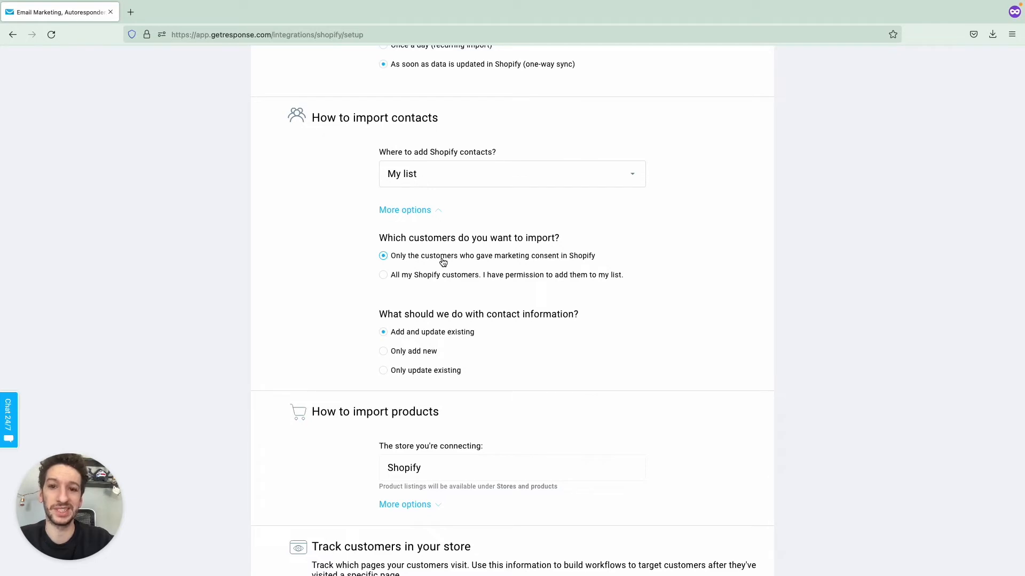
mouse_move(385, 293)
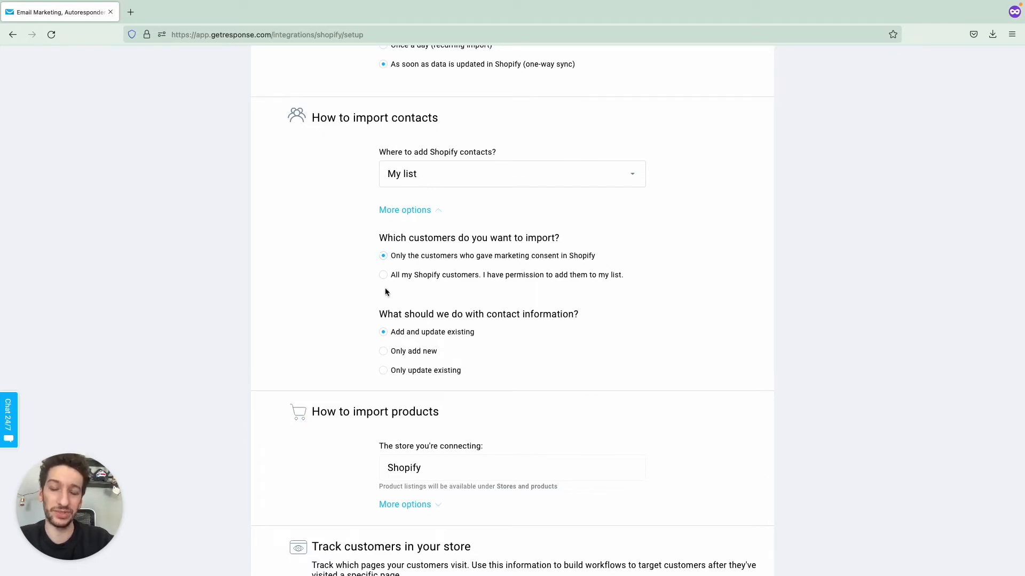
mouse_move(340, 283)
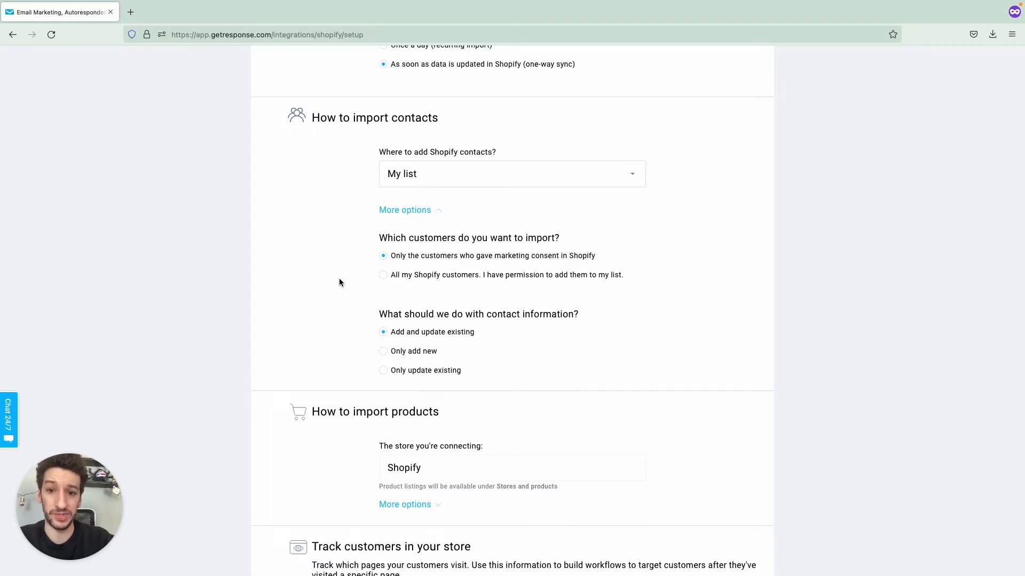
scroll(down, 3)
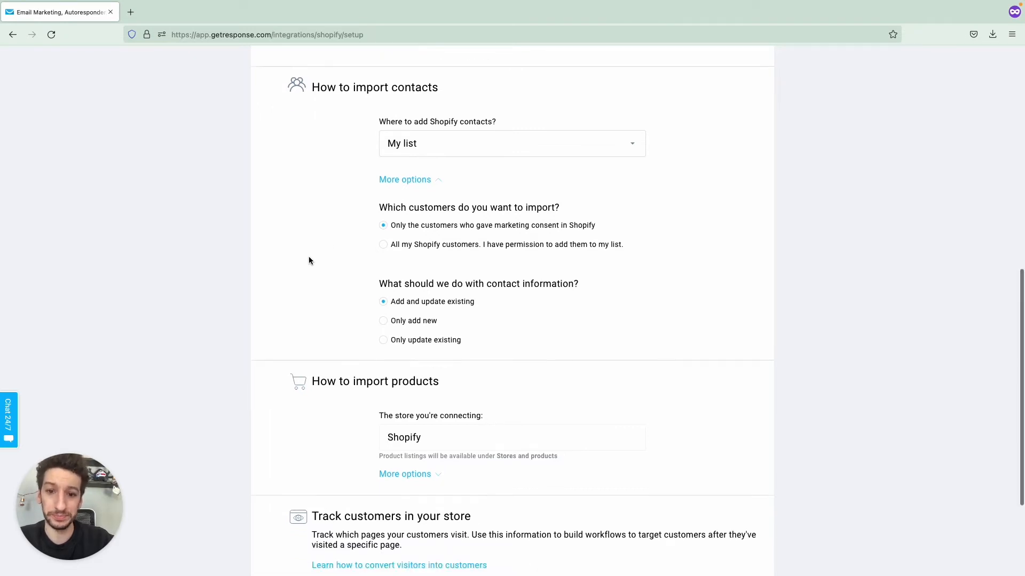
Reveal extra product import options with 'Import existing order history' checked
scroll(down, 3)
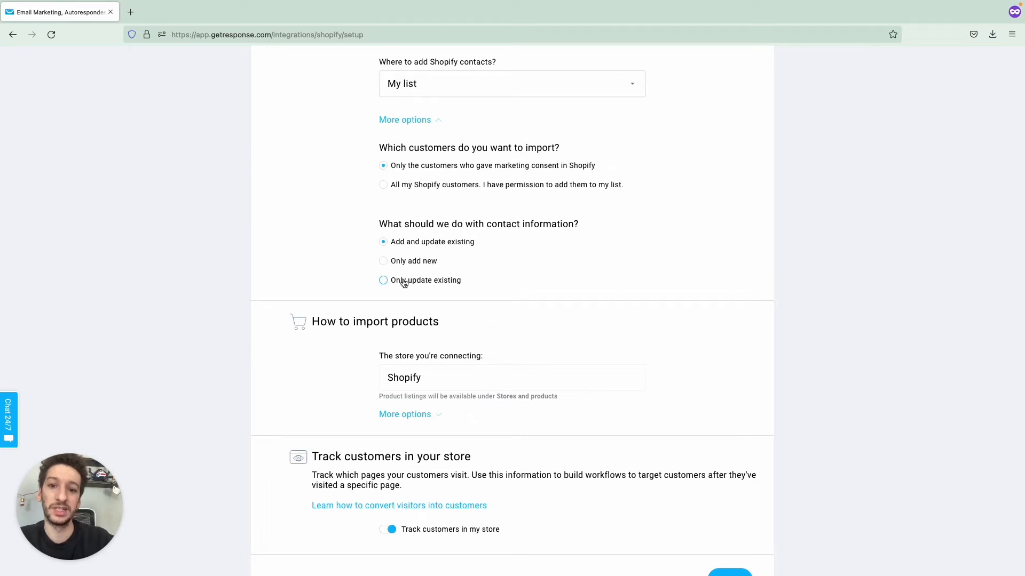
mouse_move(428, 286)
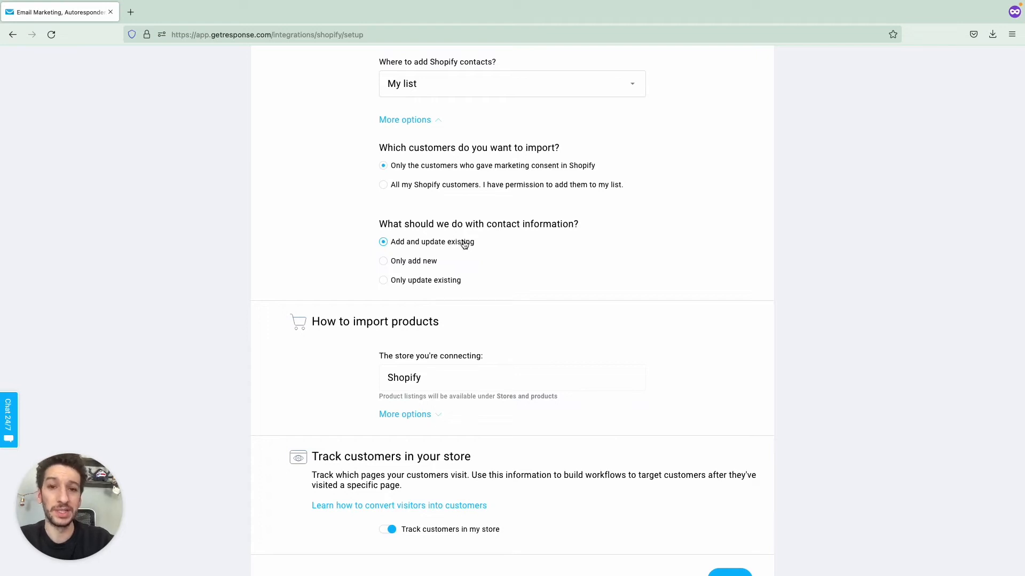
scroll(down, 3)
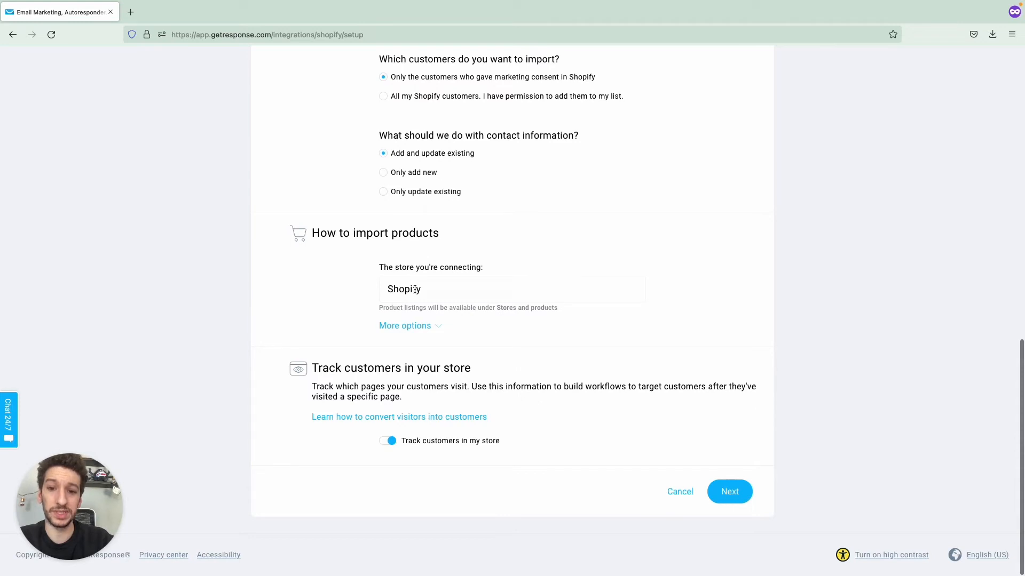
mouse_move(423, 320)
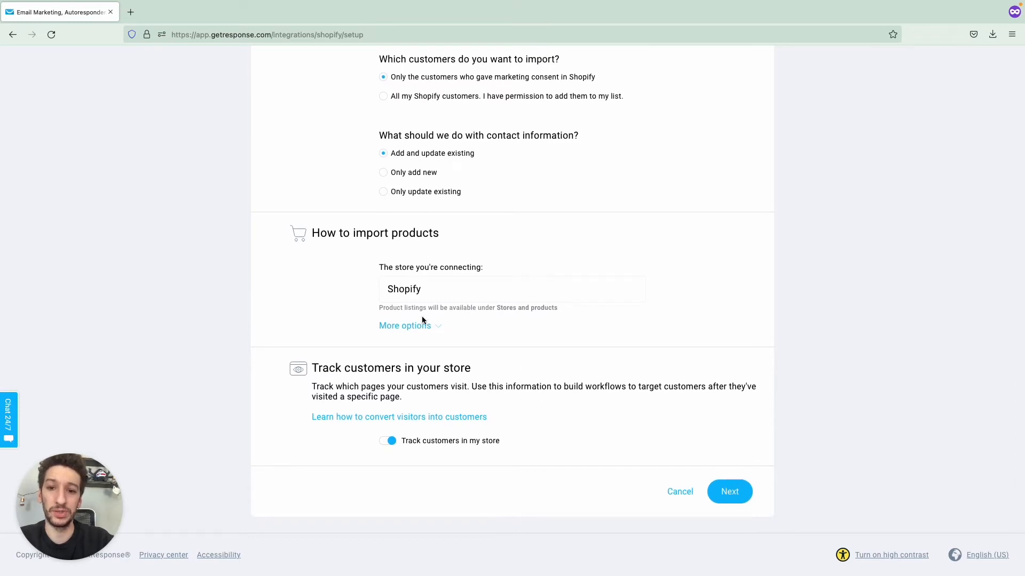
click(405, 326)
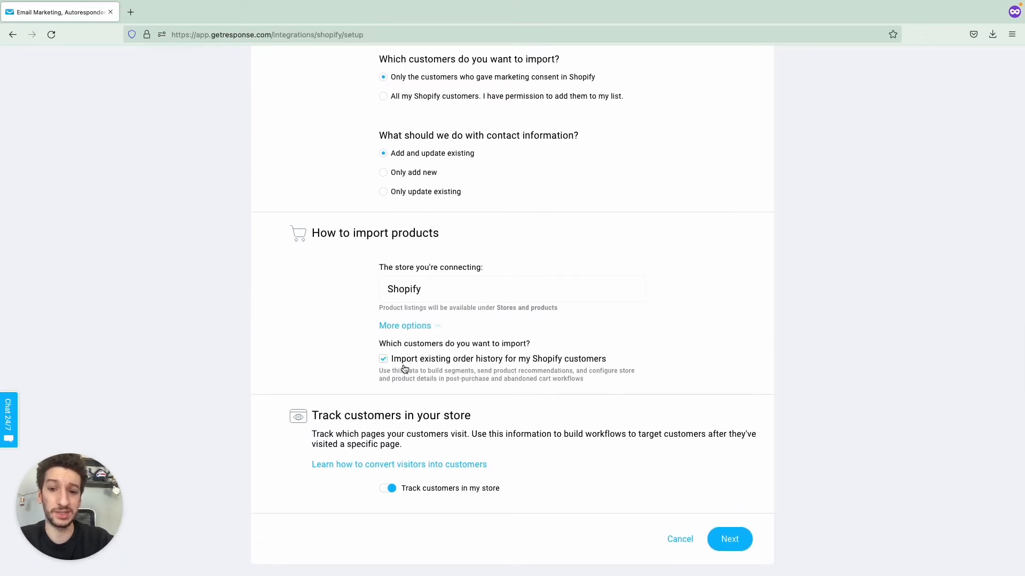
mouse_move(426, 366)
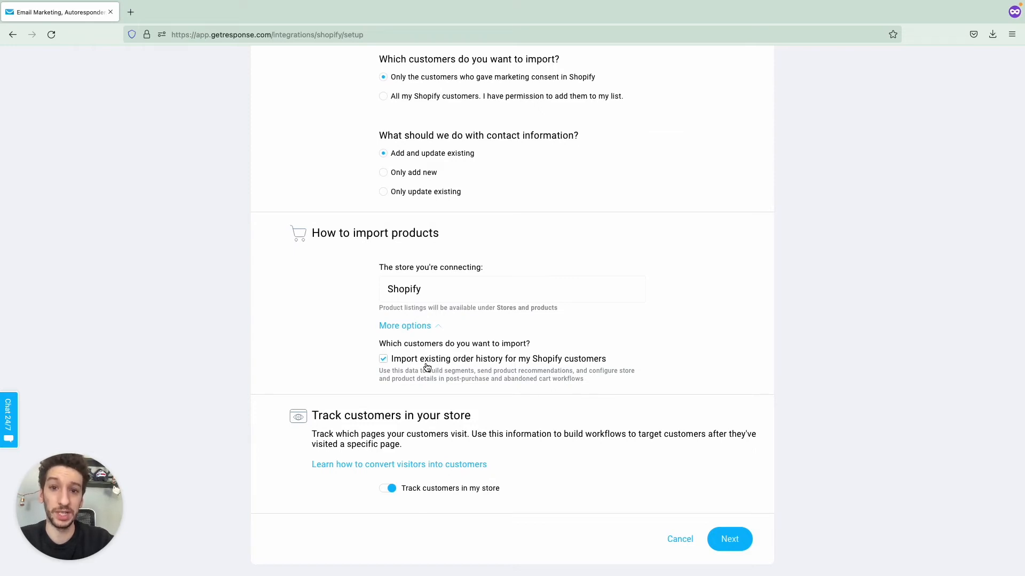
scroll(down, 3)
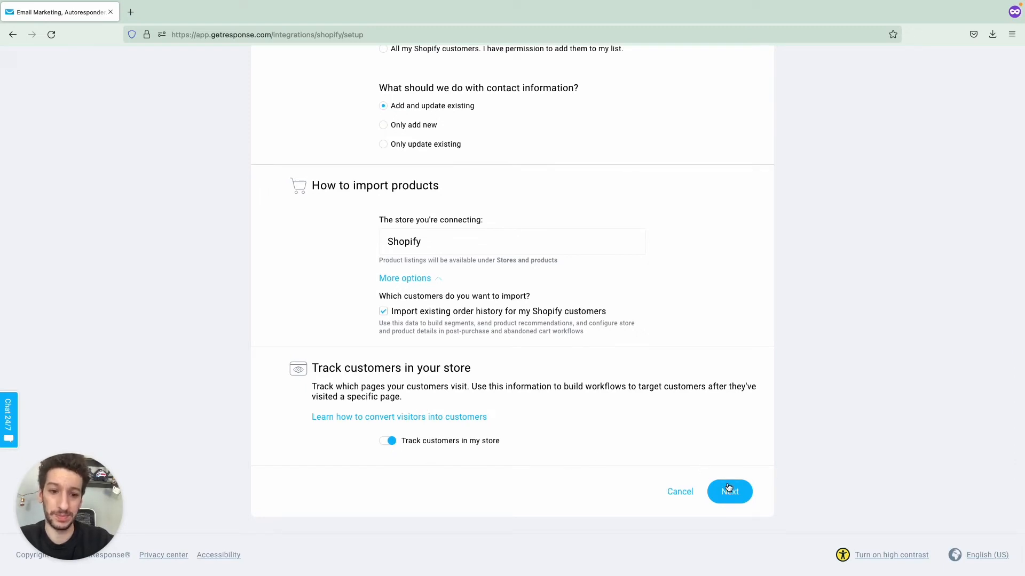
Proceed to field assignment, skip columns marked with '?', and start the import
click(729, 491)
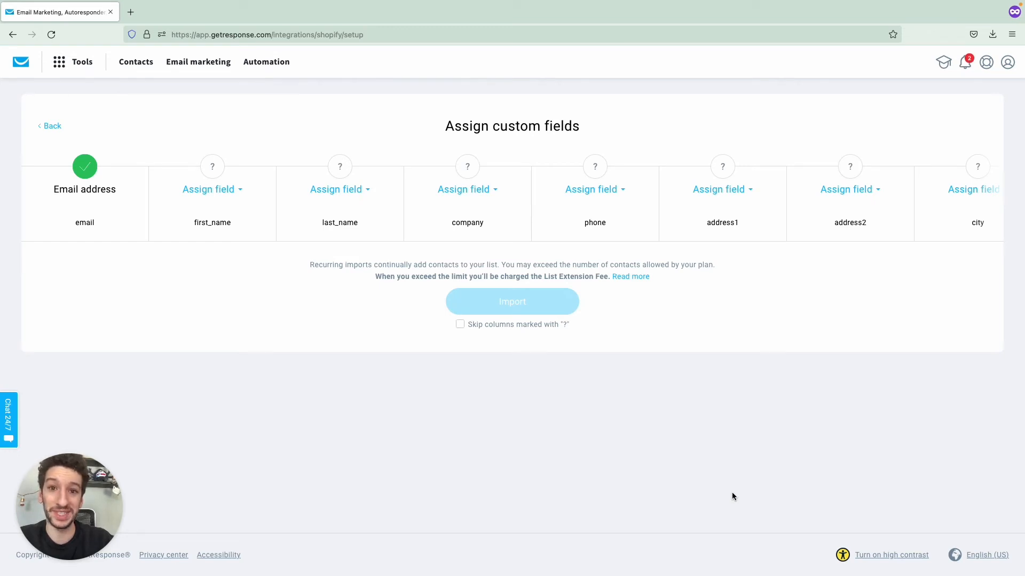
mouse_move(634, 400)
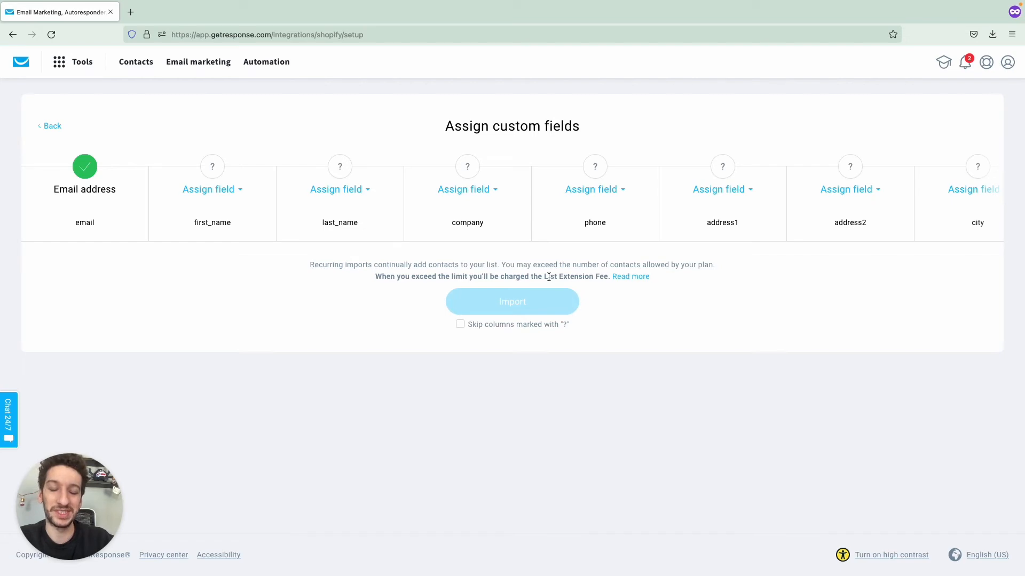
mouse_move(664, 409)
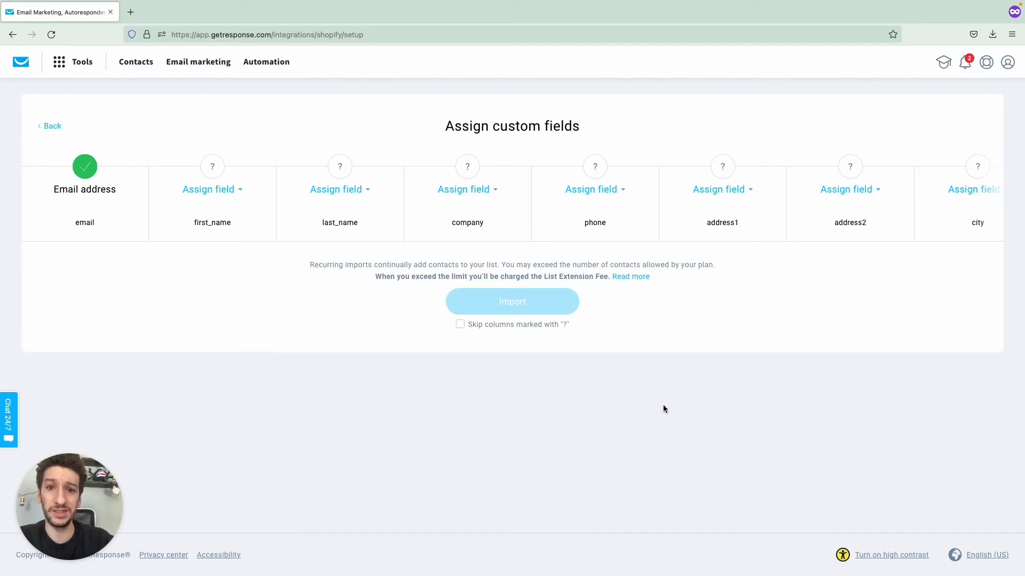
mouse_move(627, 296)
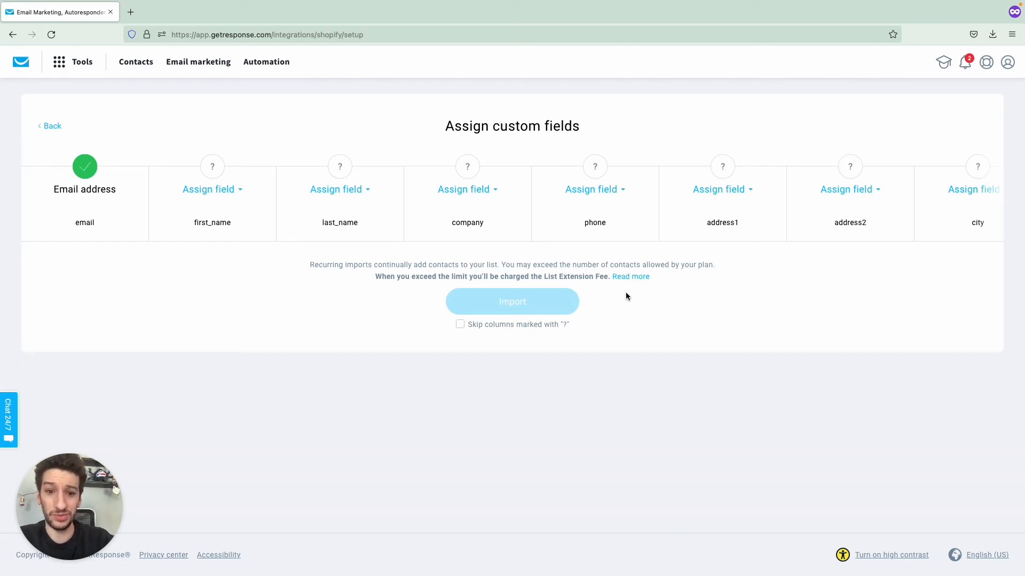
mouse_move(655, 407)
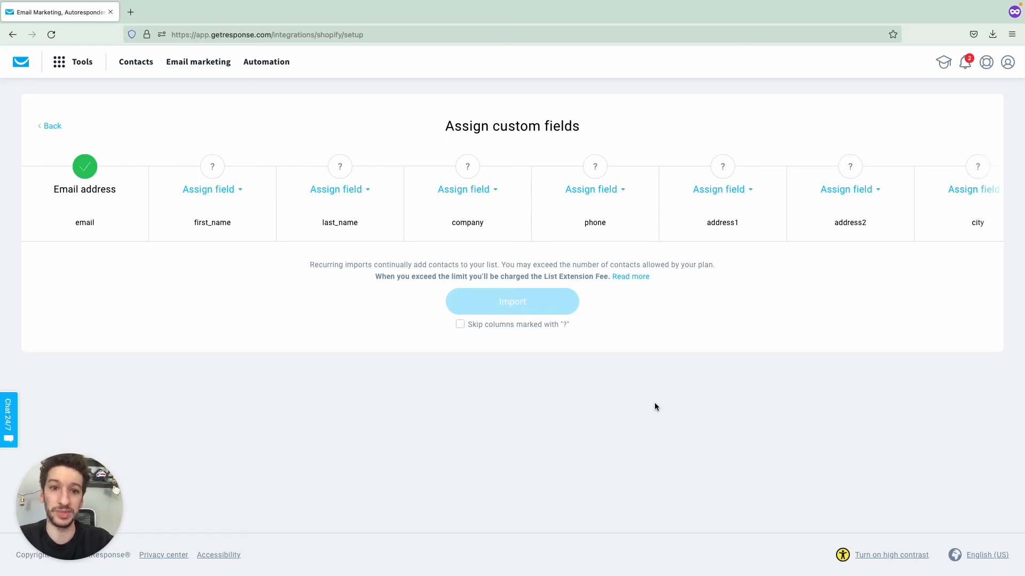
mouse_move(469, 332)
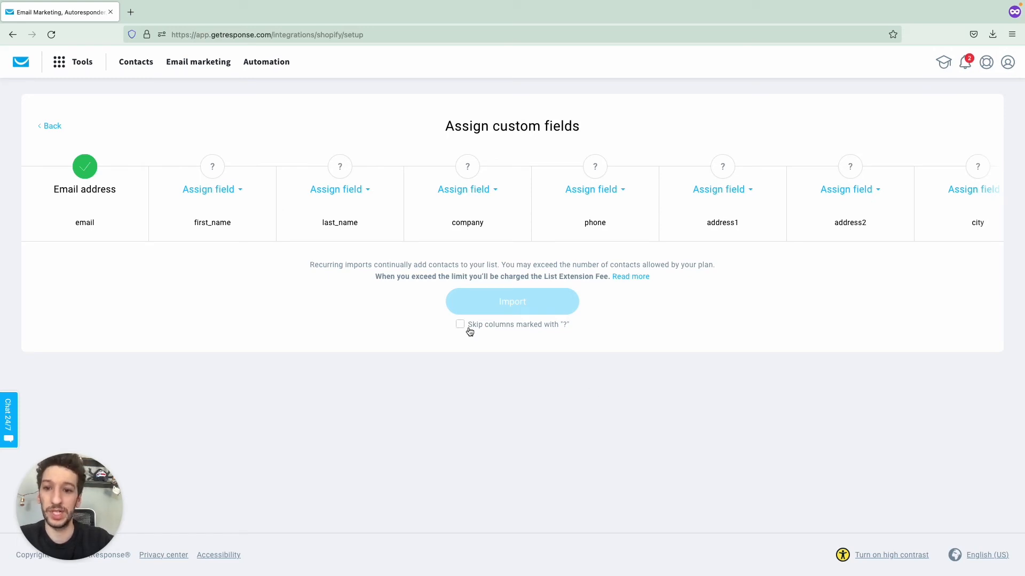
click(460, 324)
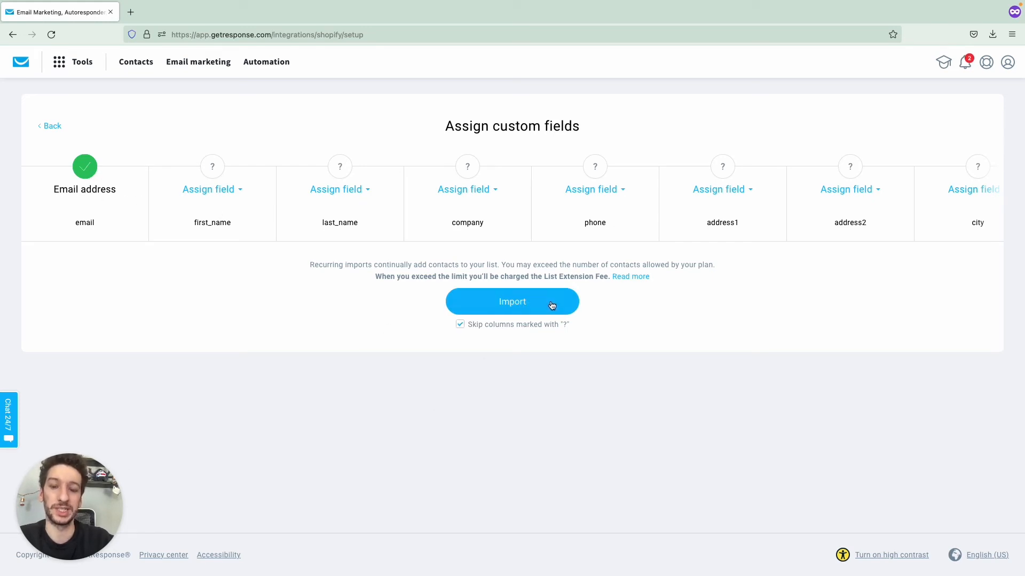
mouse_move(487, 349)
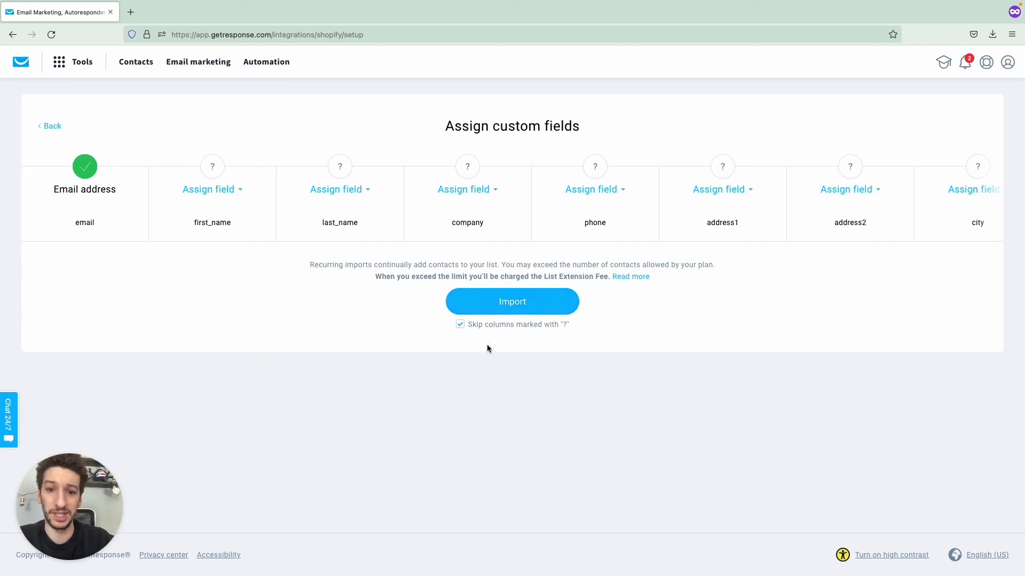
click(511, 301)
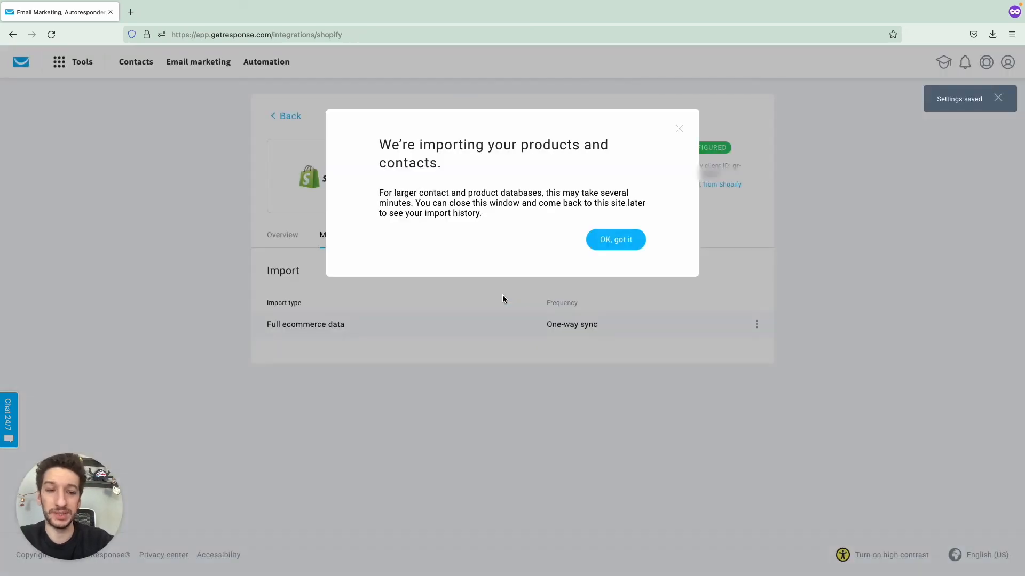
mouse_move(528, 222)
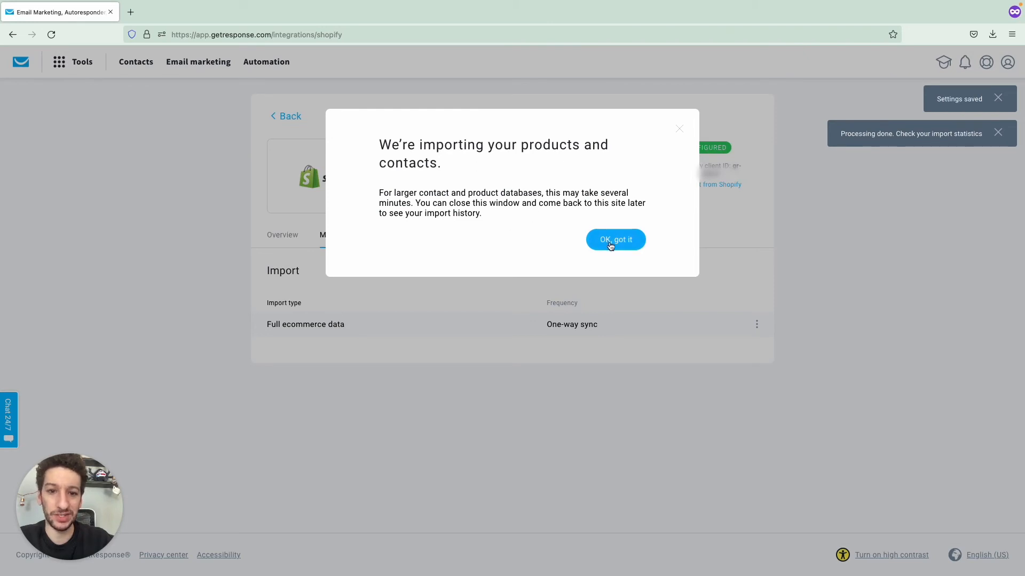
Acknowledge the importing notice with 'OK, got it' and go back to the dashboard
click(615, 239)
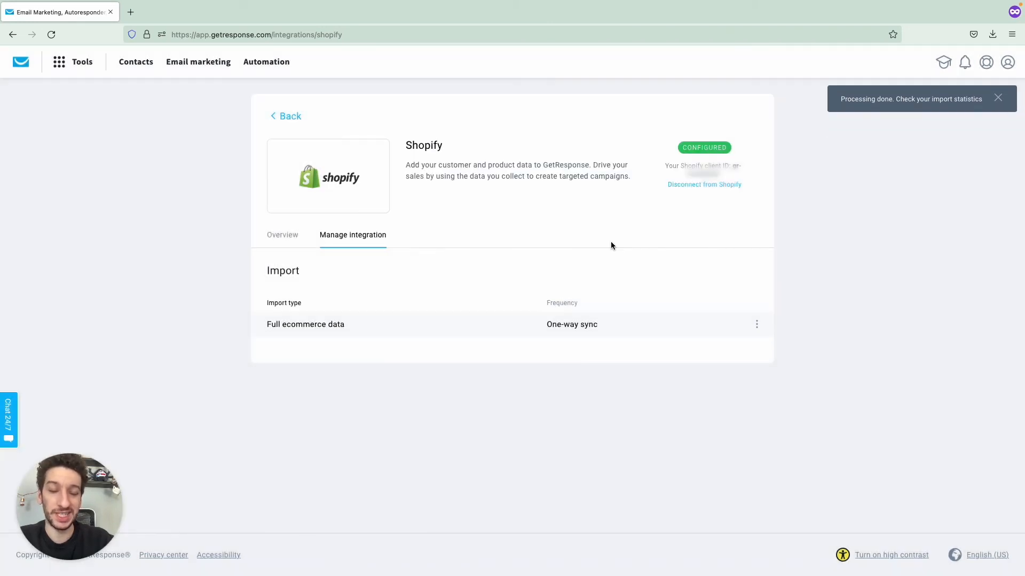
mouse_move(70, 102)
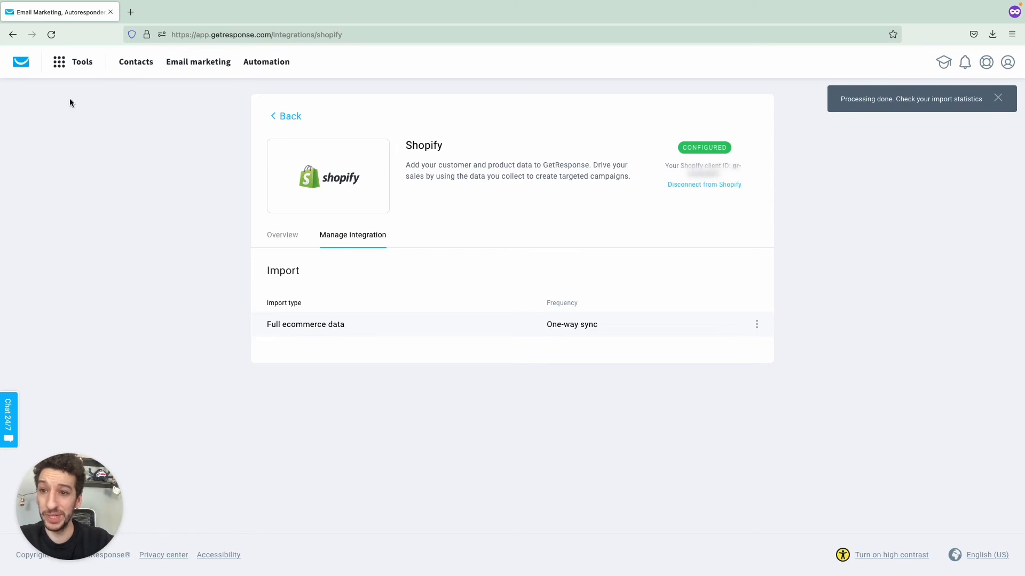
click(20, 62)
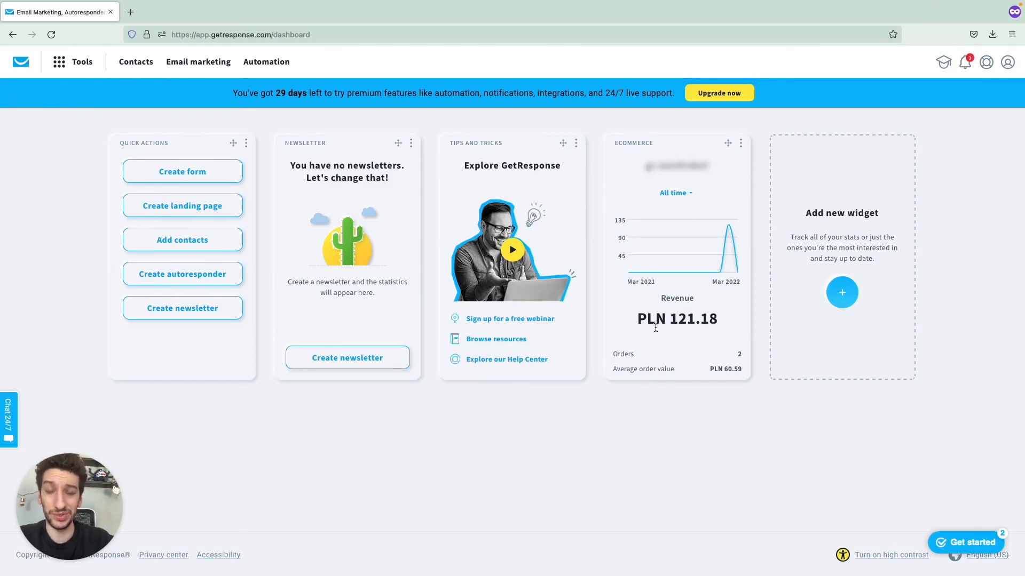
mouse_move(718, 284)
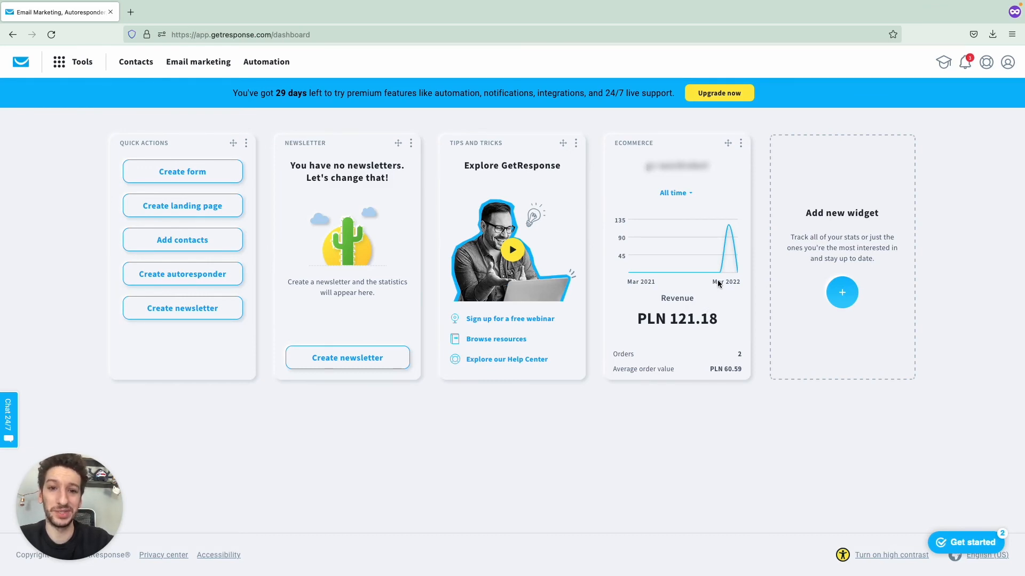
mouse_move(70, 87)
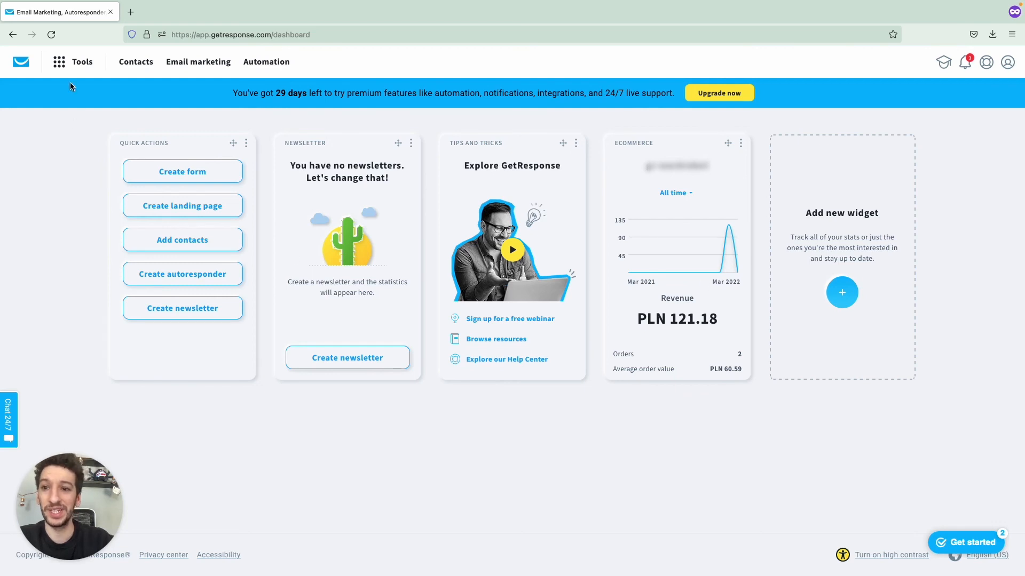
Bring up the Tools menu over the dashboard showing PLN 121.18 from 2 orders
click(62, 62)
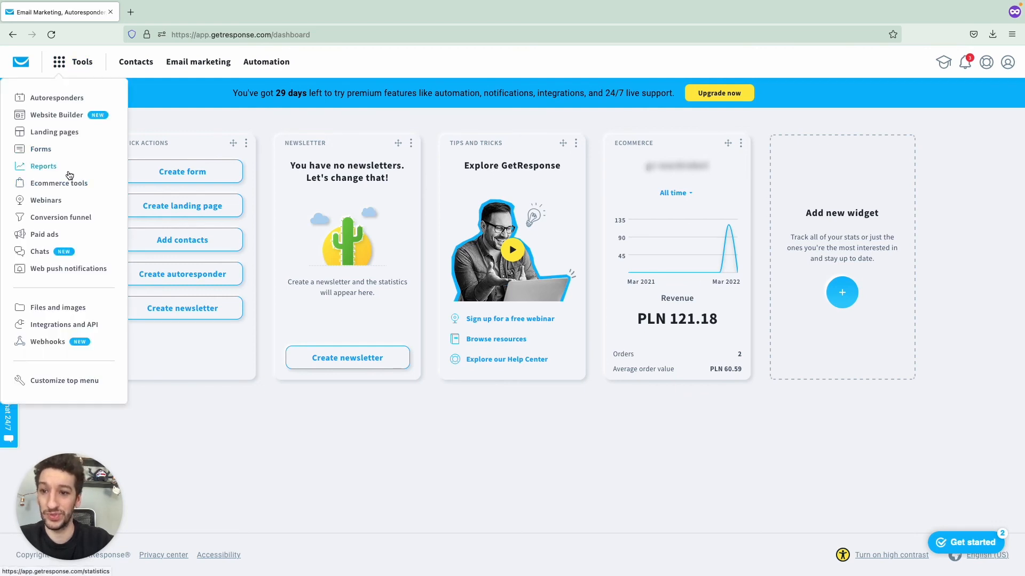
Go to Ecommerce tools and show the Stores list with 16 products and PLN 121.18 revenue
click(60, 182)
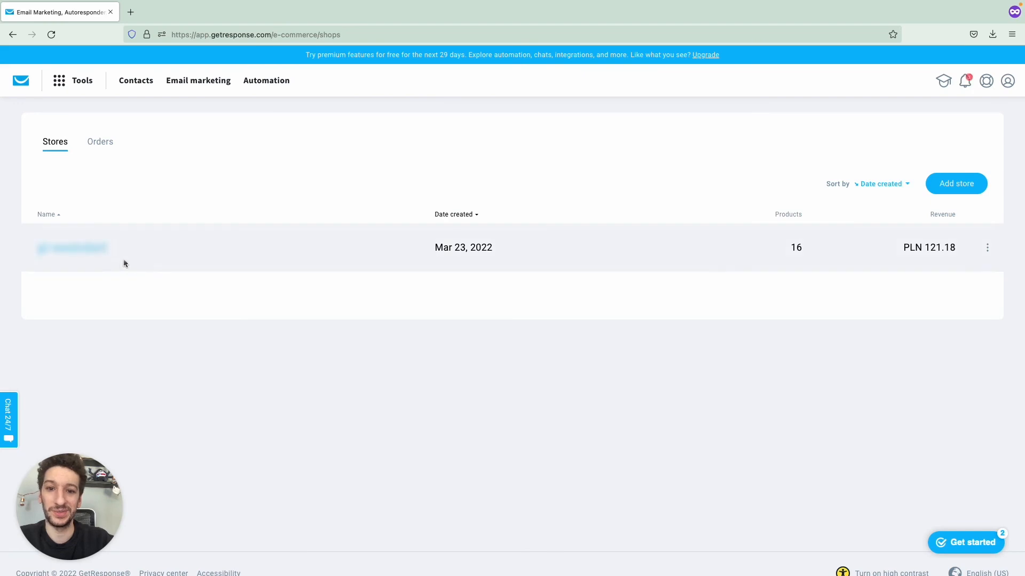
mouse_move(834, 238)
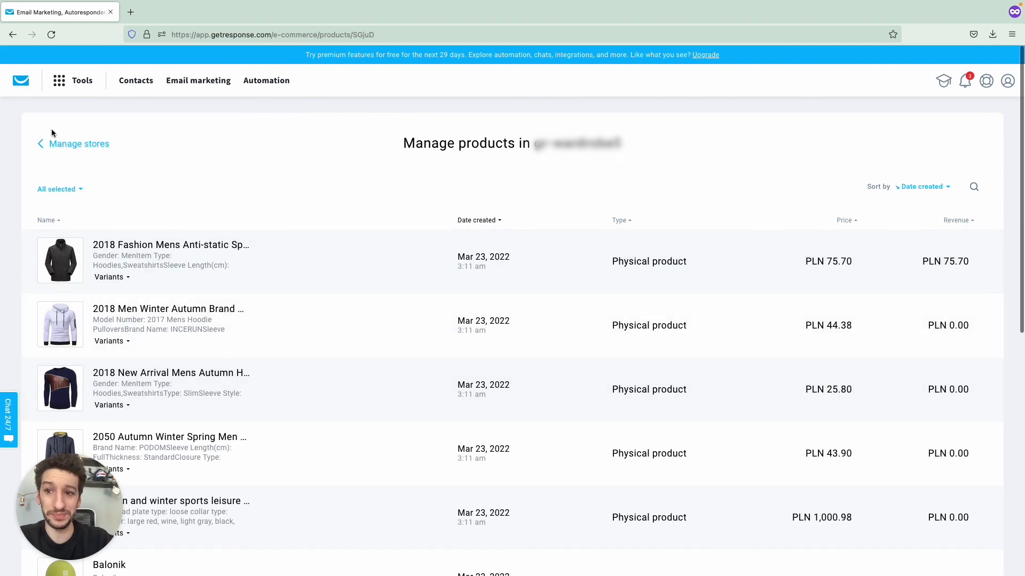
click(77, 143)
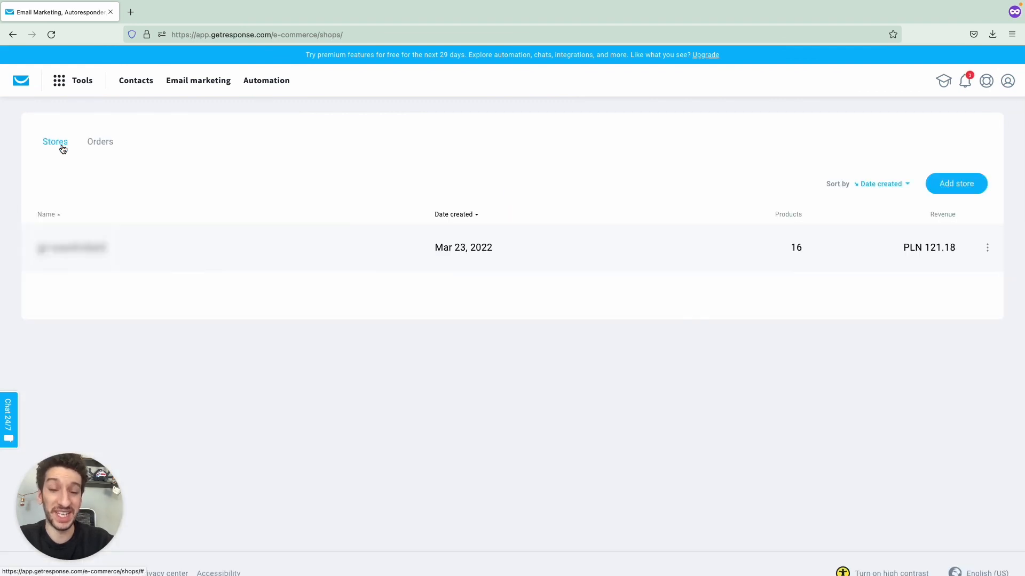